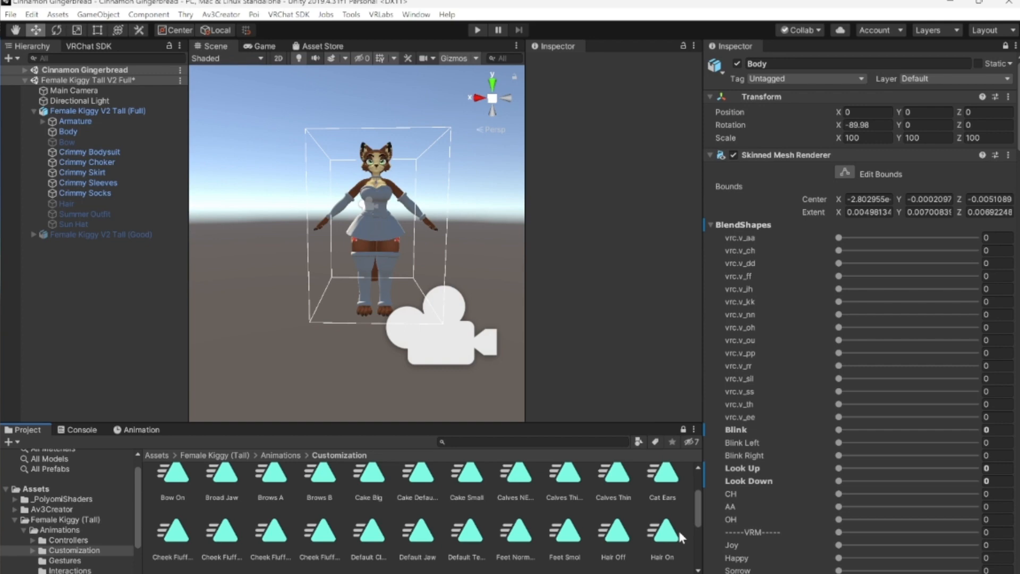
pyautogui.moveTo(473, 507)
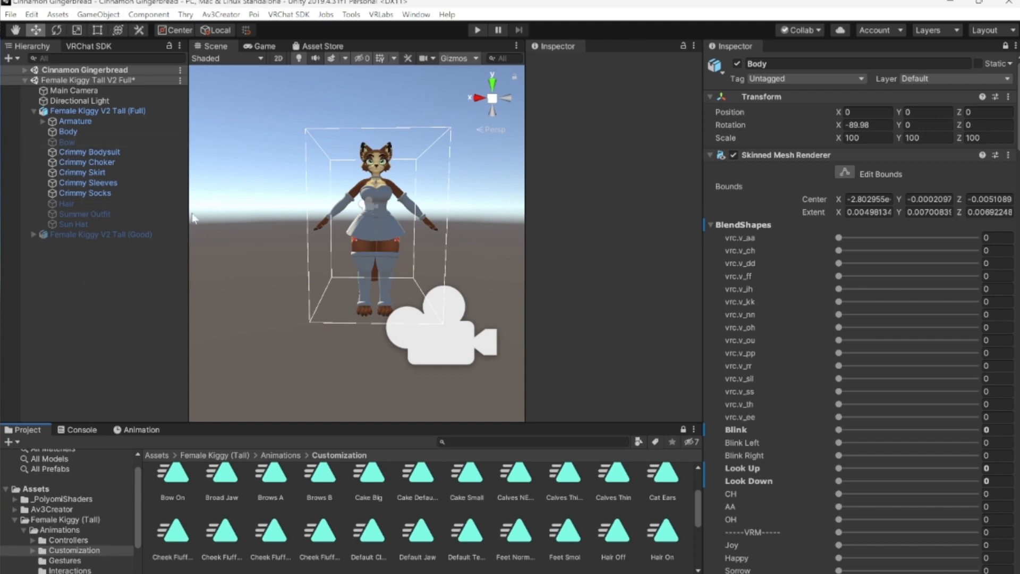
pyautogui.moveTo(295, 369)
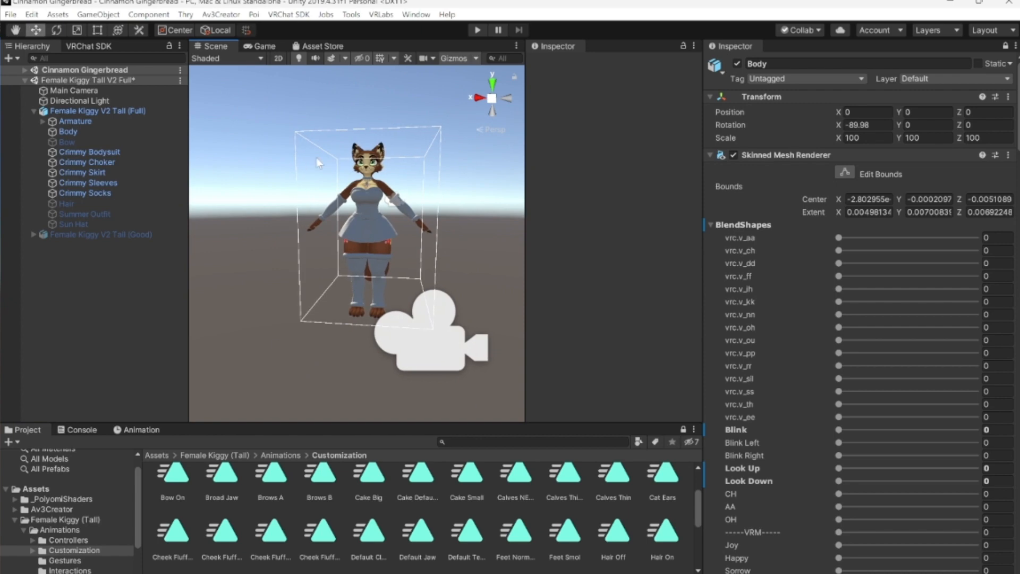
pyautogui.moveTo(408, 331)
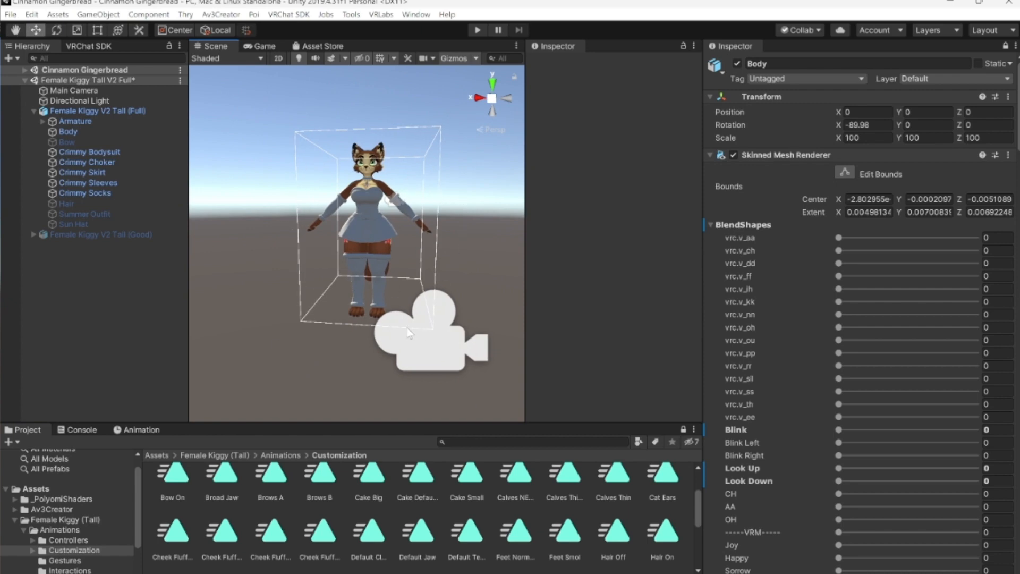
pyautogui.moveTo(291, 193)
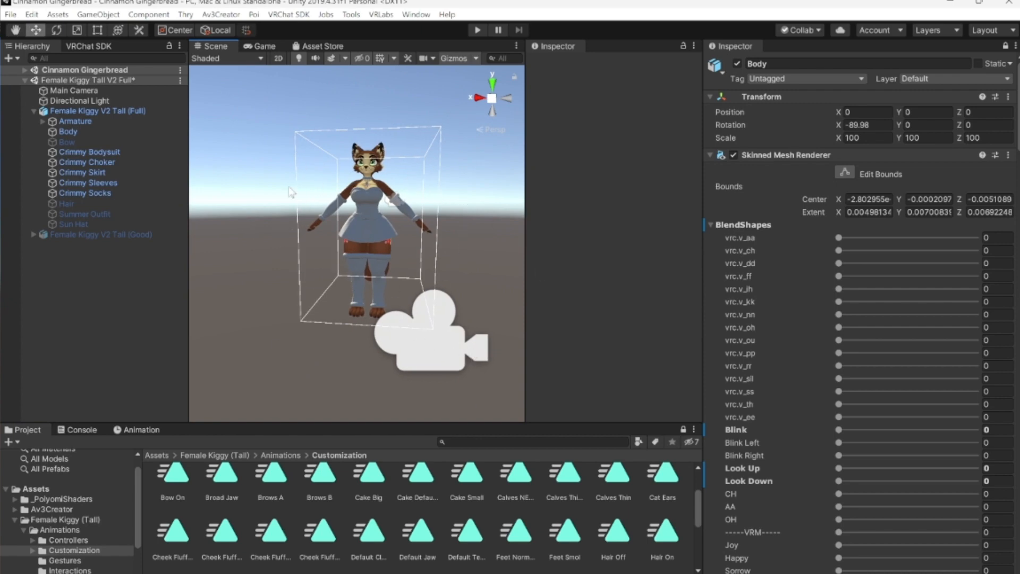
pyautogui.moveTo(535, 220)
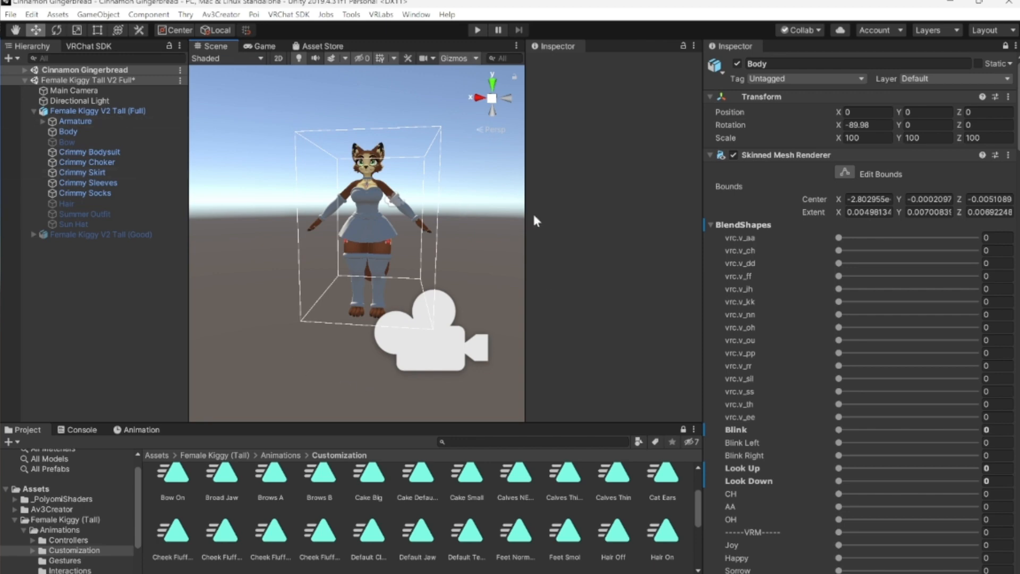
pyautogui.moveTo(366, 141)
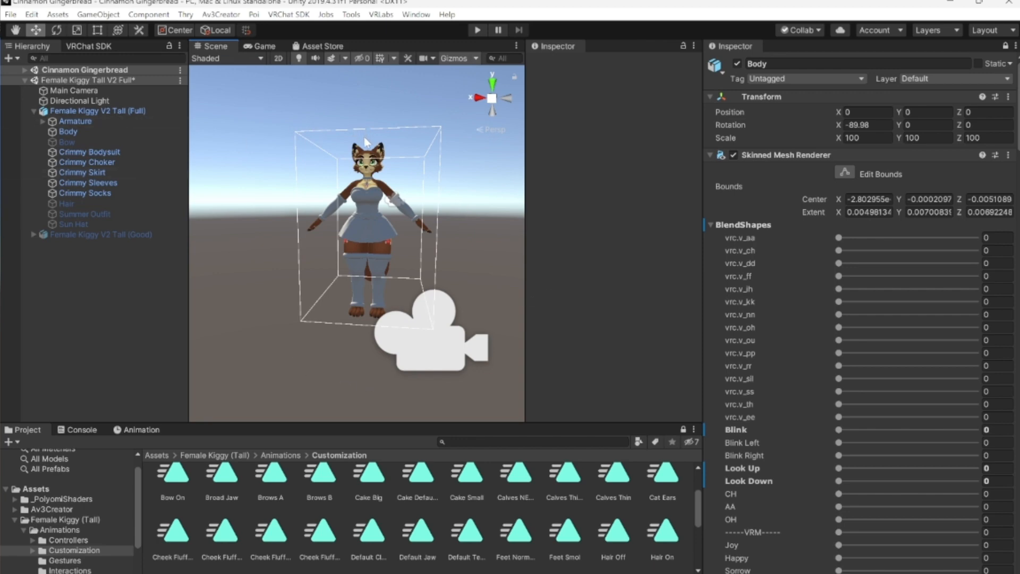
pyautogui.moveTo(295, 331)
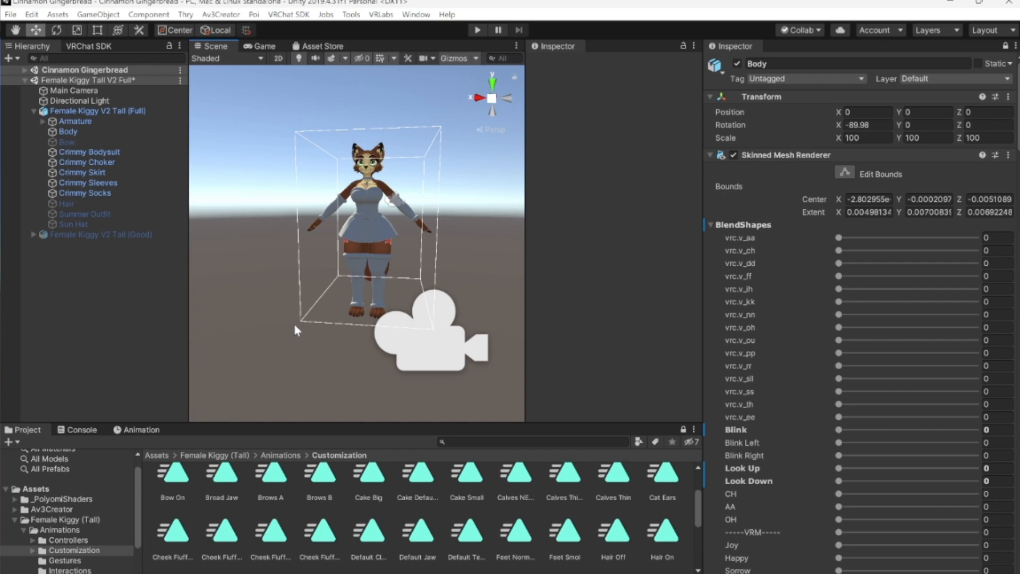
pyautogui.moveTo(405, 234)
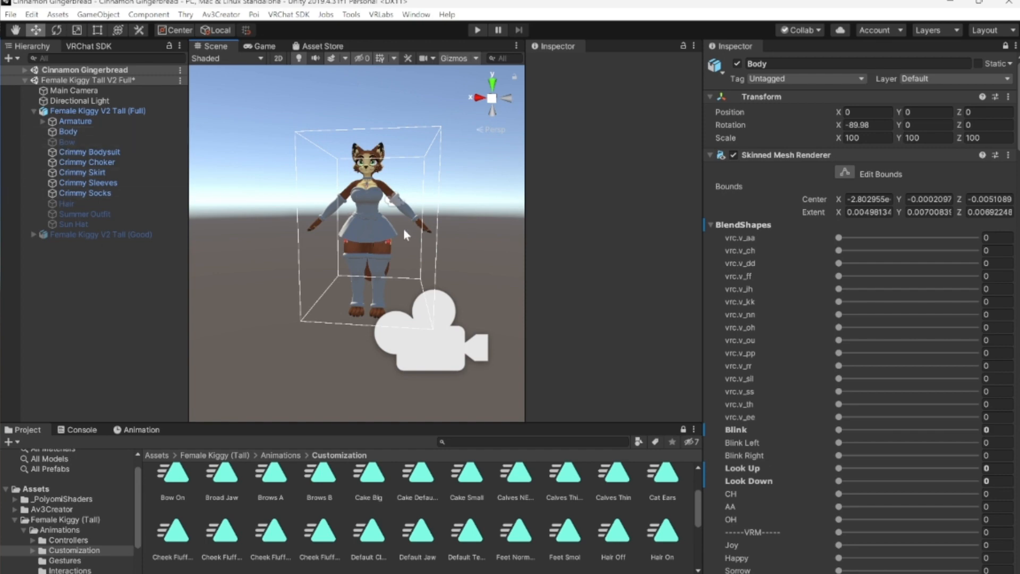
pyautogui.moveTo(325, 254)
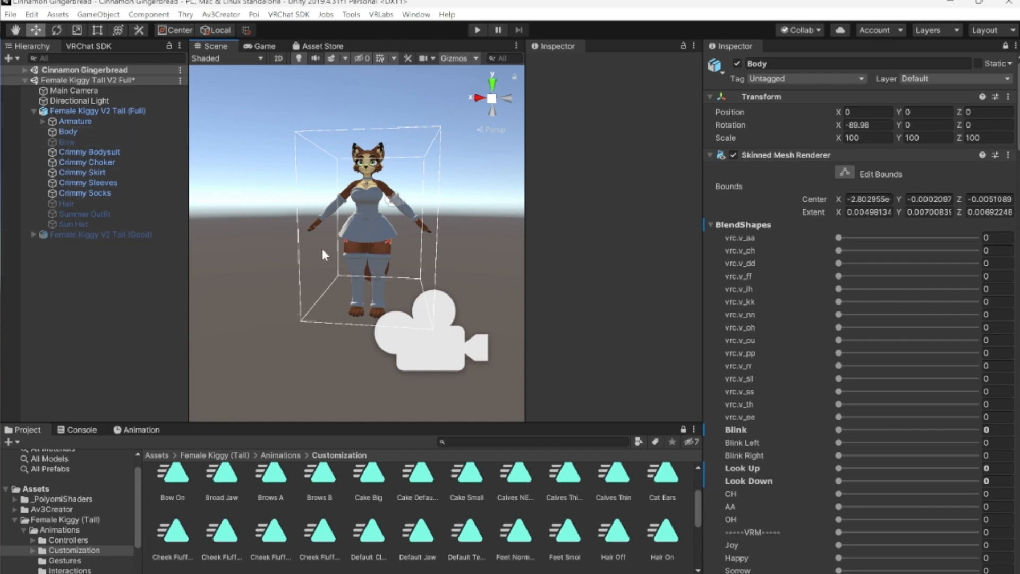
pyautogui.moveTo(400, 243)
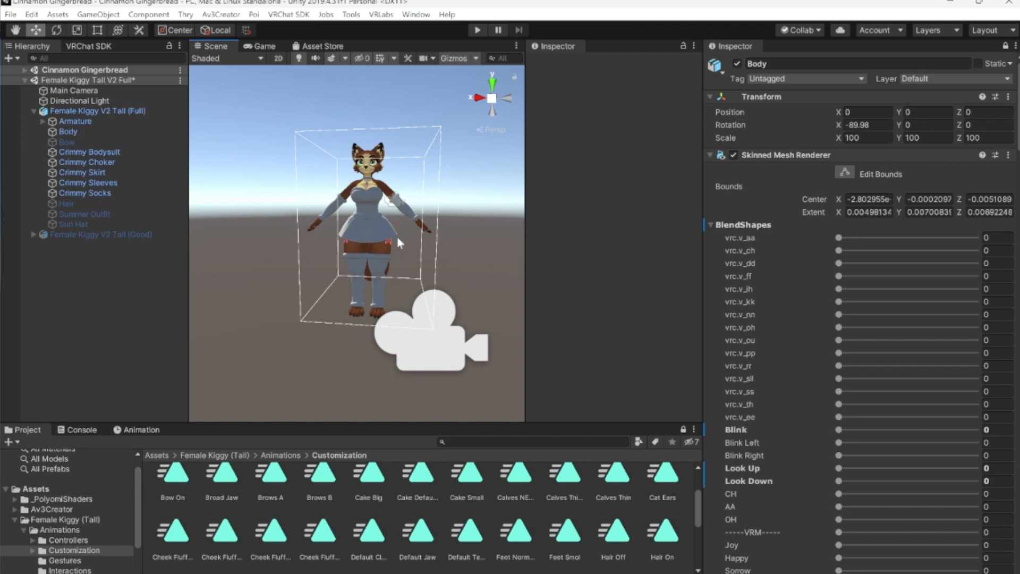
pyautogui.moveTo(288, 193)
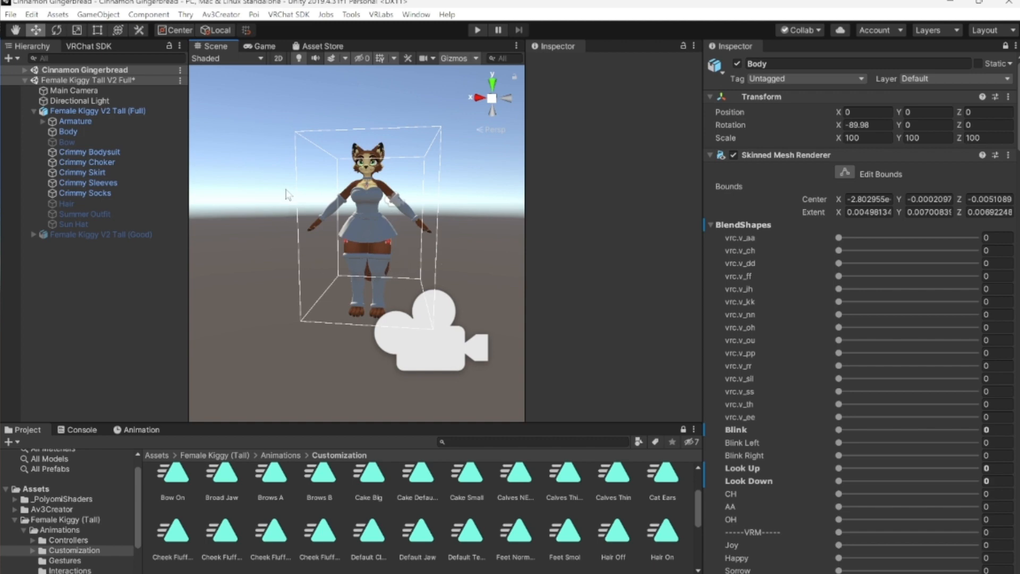
pyautogui.moveTo(420, 240)
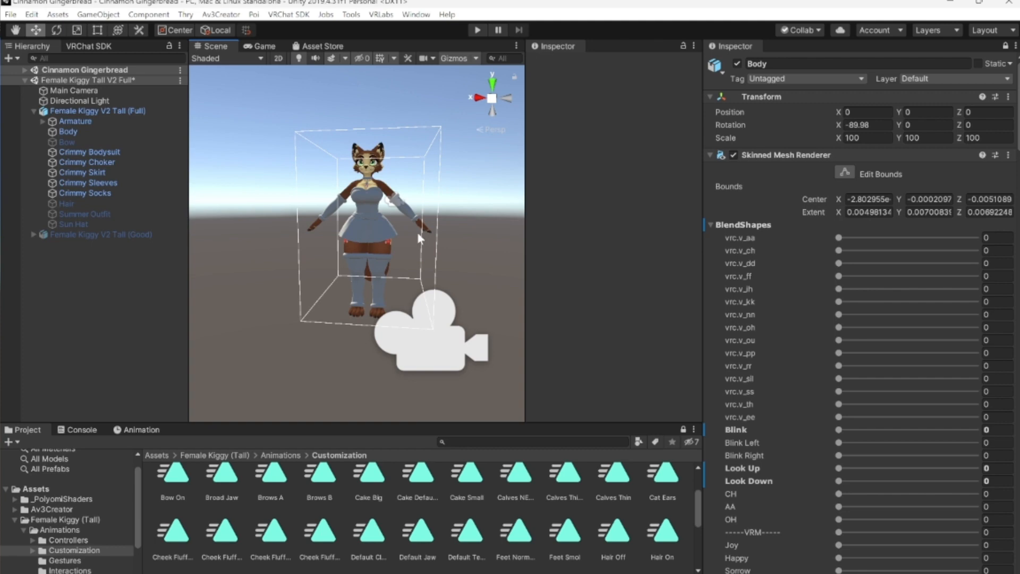
pyautogui.moveTo(417, 242)
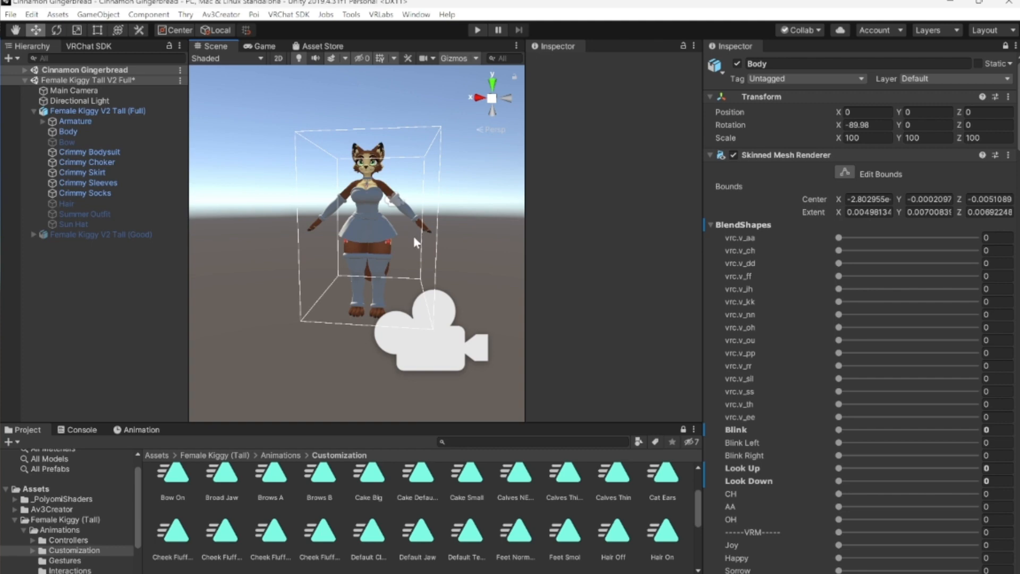
pyautogui.moveTo(431, 223)
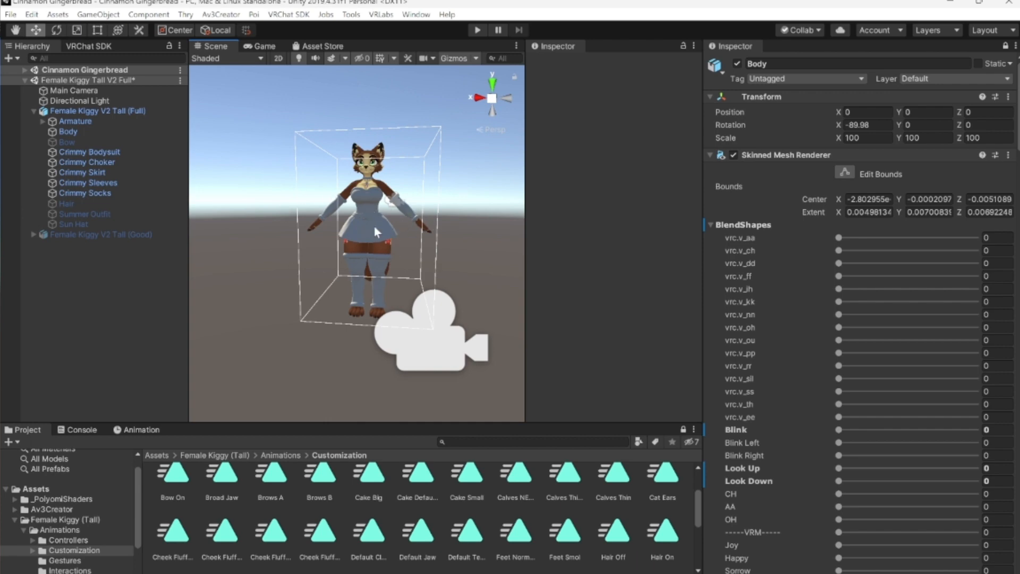
pyautogui.moveTo(357, 312)
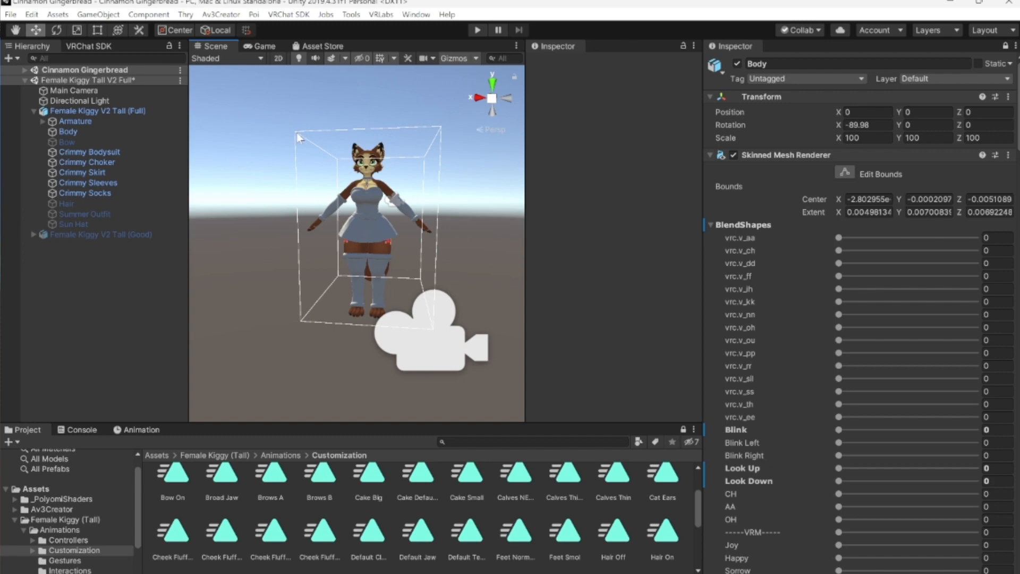
pyautogui.moveTo(368, 216)
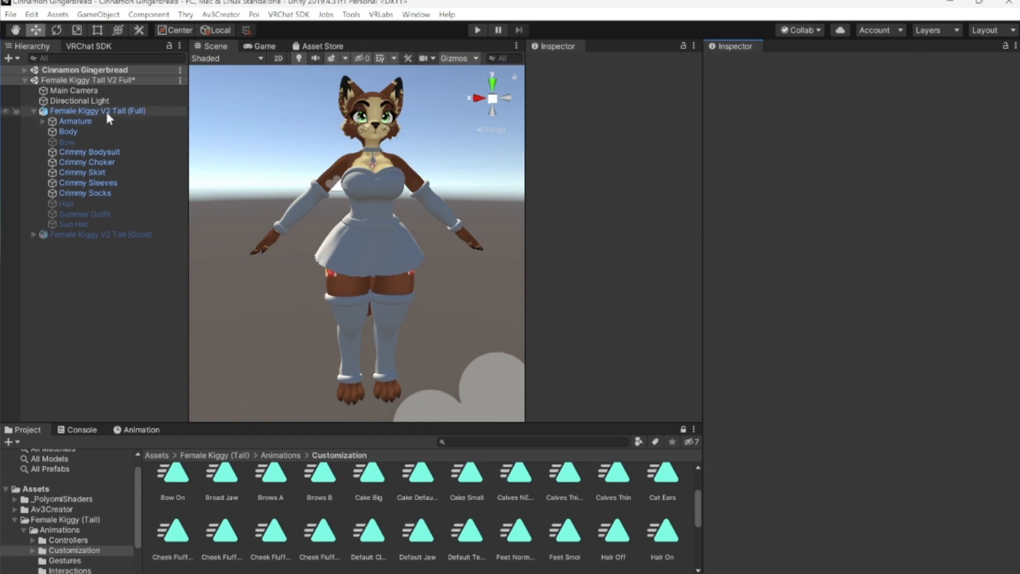
# Select the Female Kiggy V2 Tall (Full) avatar root to view its Animator and Avatar Descriptor.
pyautogui.click(97, 110)
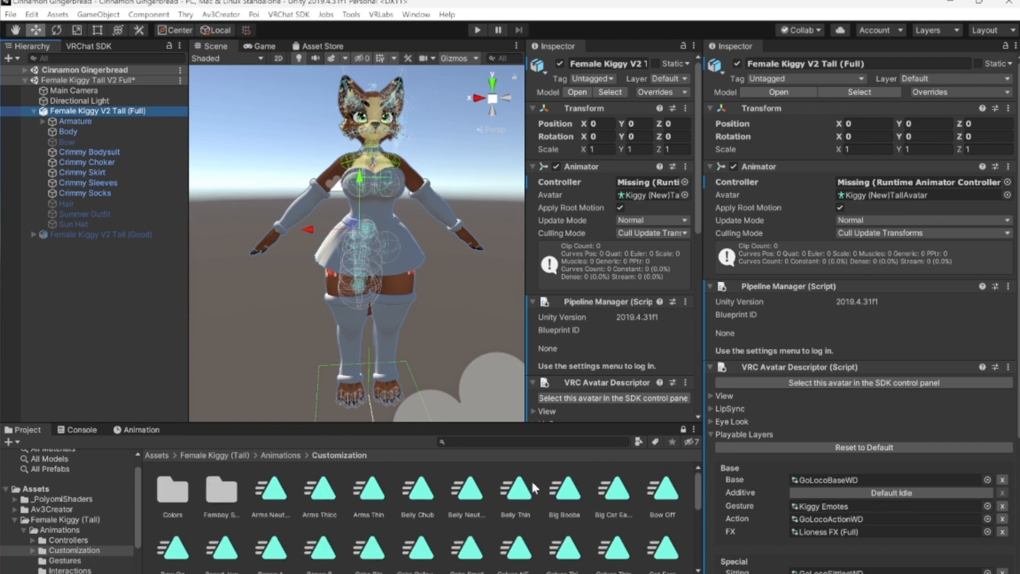
pyautogui.moveTo(426, 482)
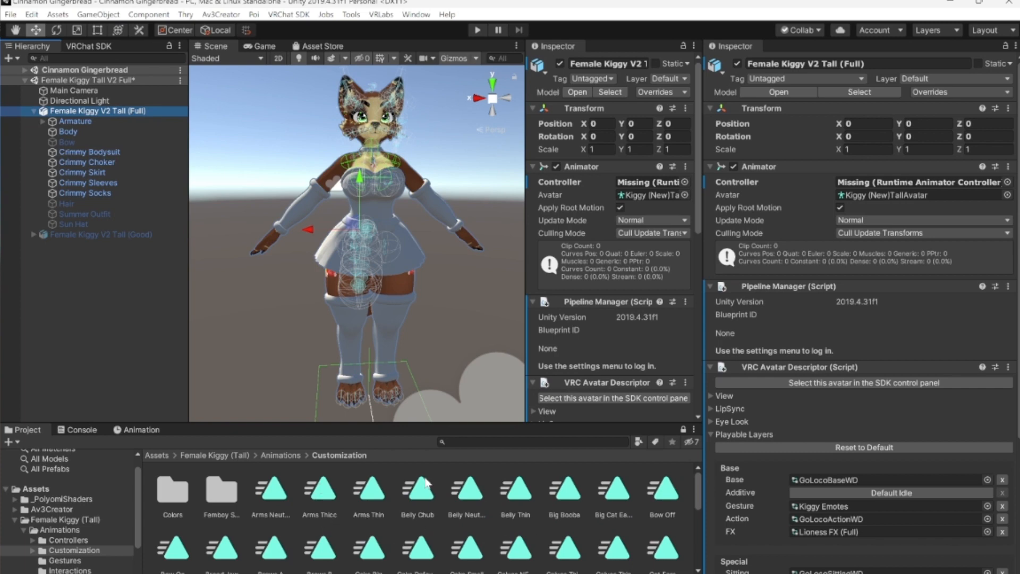
pyautogui.moveTo(338, 548)
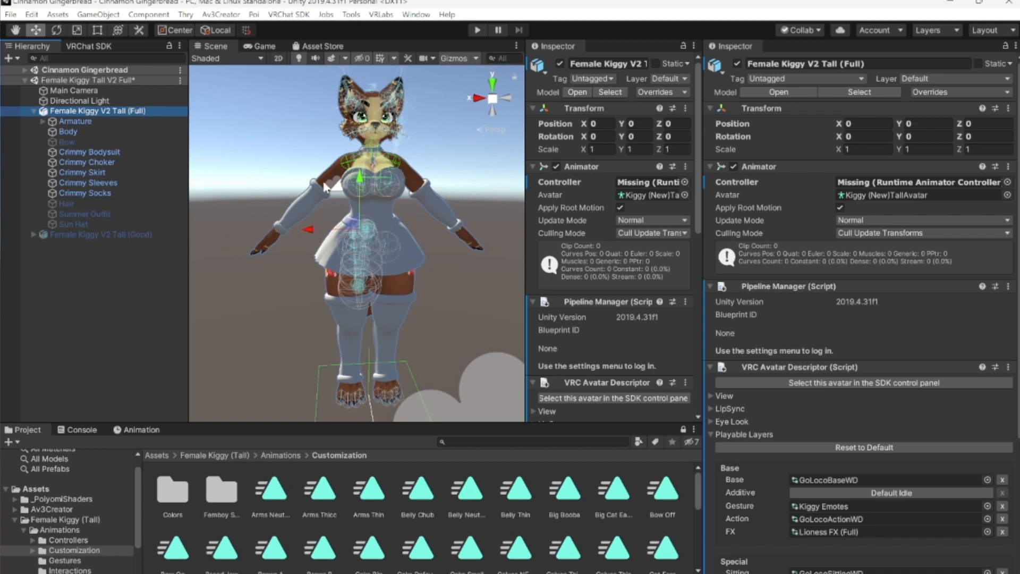
pyautogui.moveTo(260, 252)
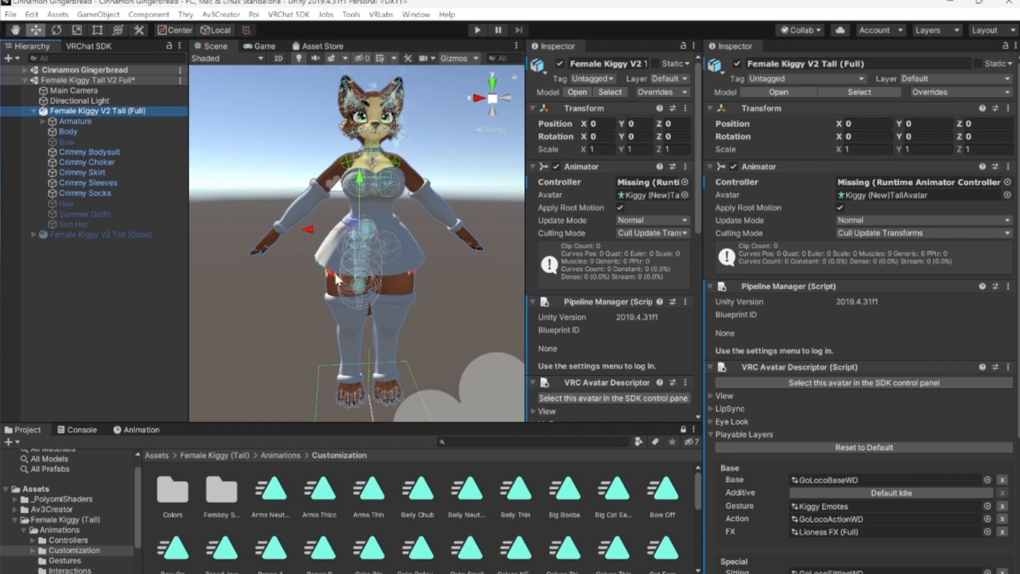
pyautogui.moveTo(351, 195)
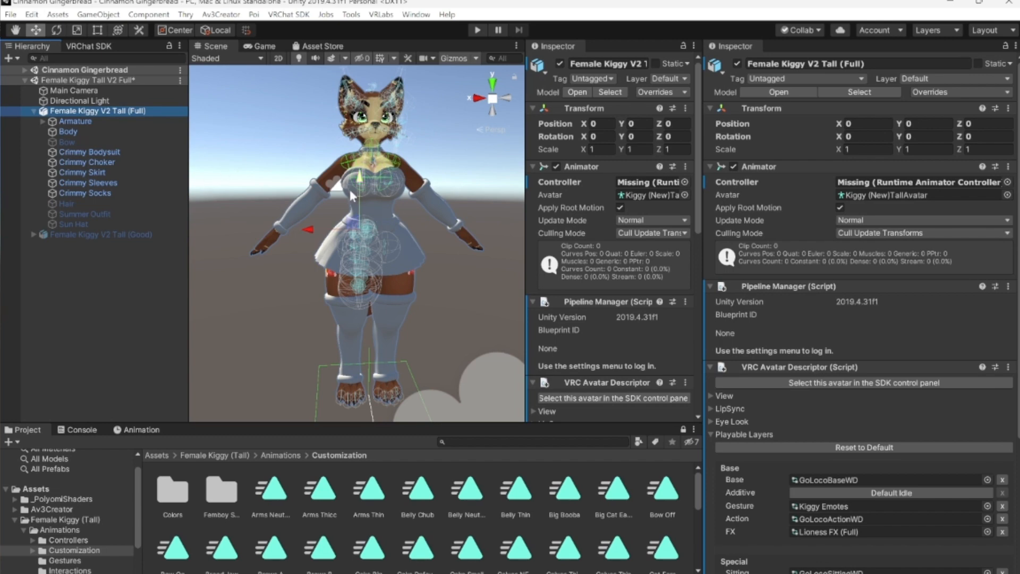
pyautogui.moveTo(407, 134)
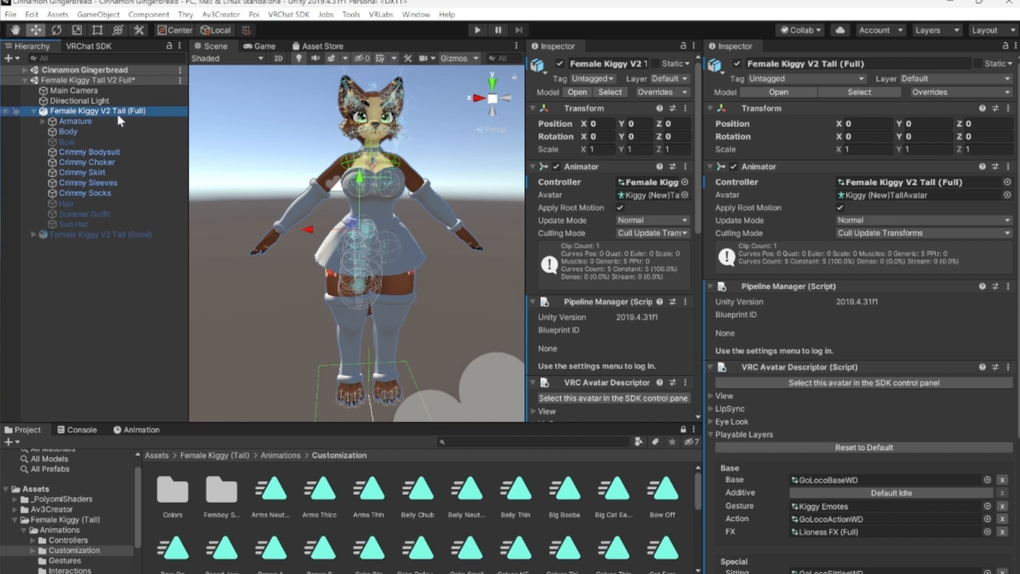
pyautogui.moveTo(132, 120)
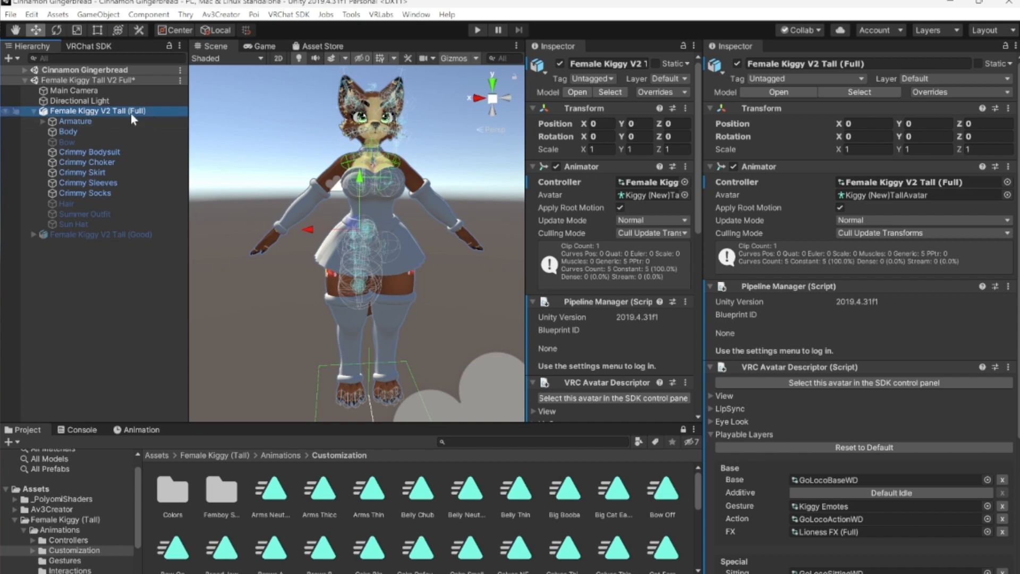
pyautogui.moveTo(382, 507)
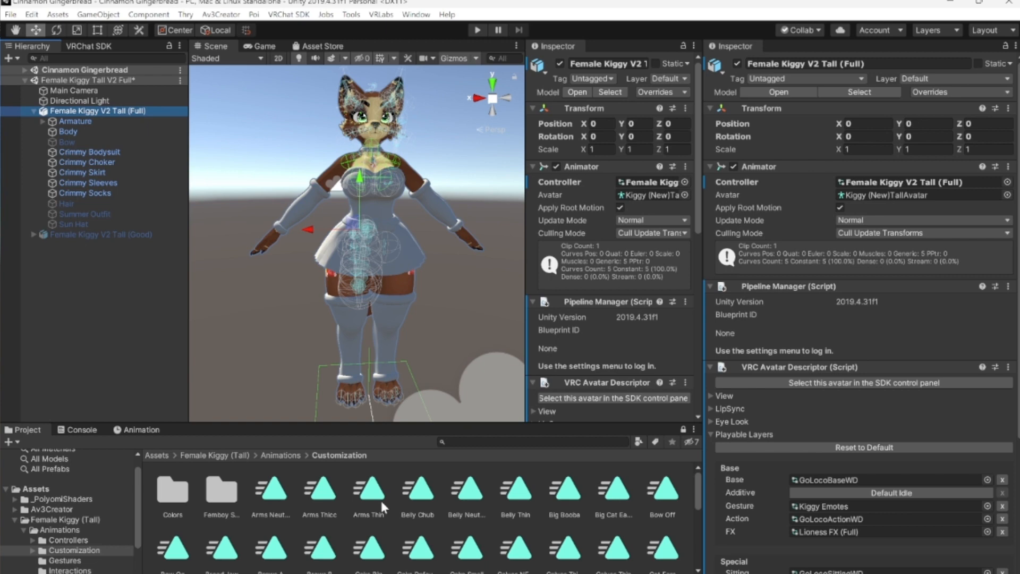
pyautogui.moveTo(238, 538)
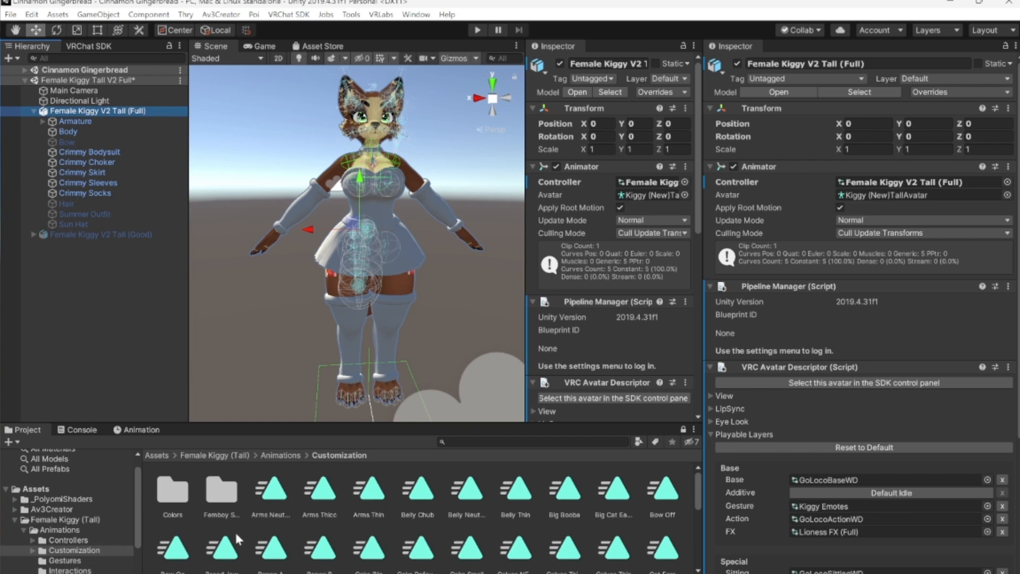
pyautogui.moveTo(308, 140)
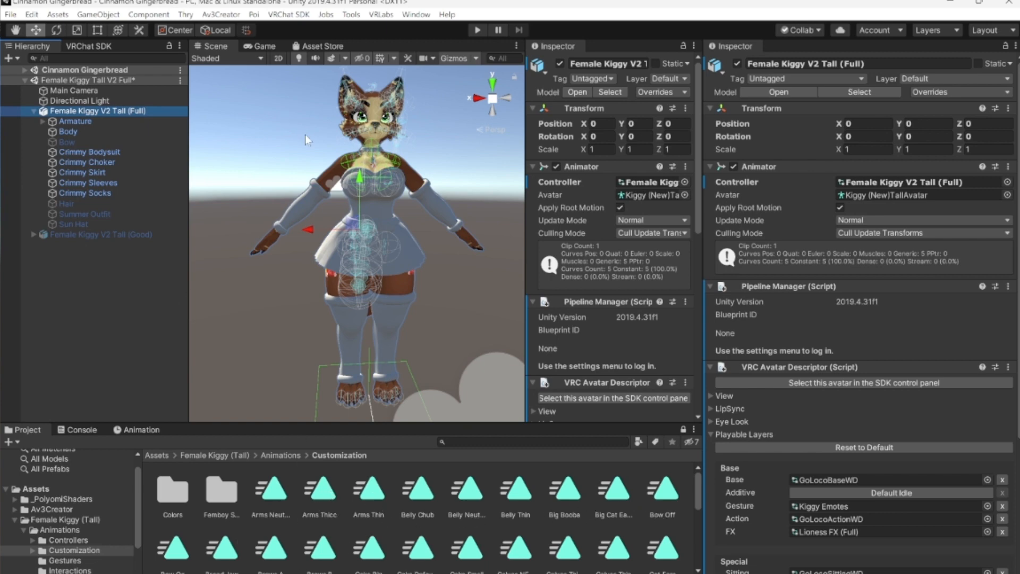
pyautogui.moveTo(388, 174)
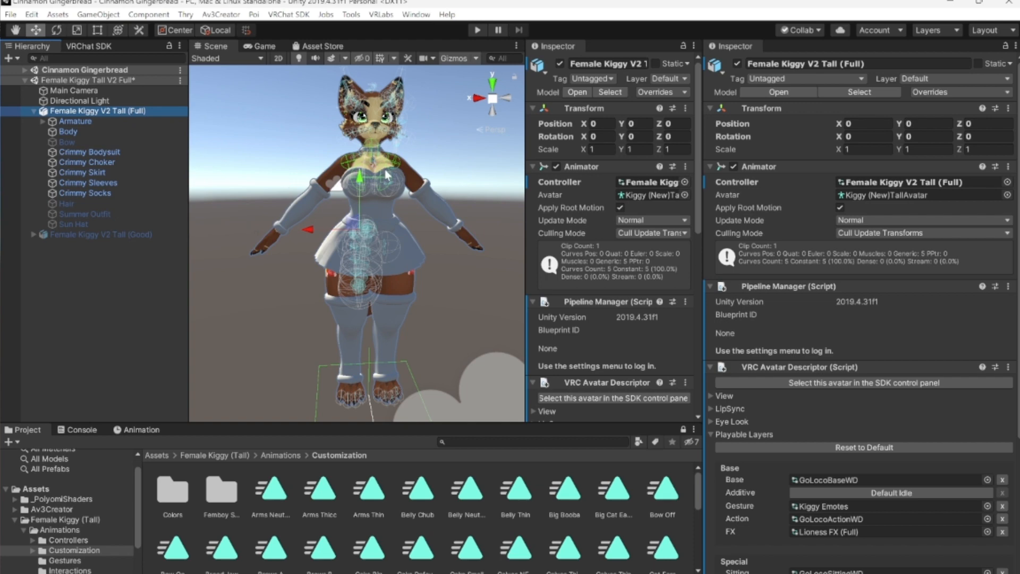
pyautogui.moveTo(380, 503)
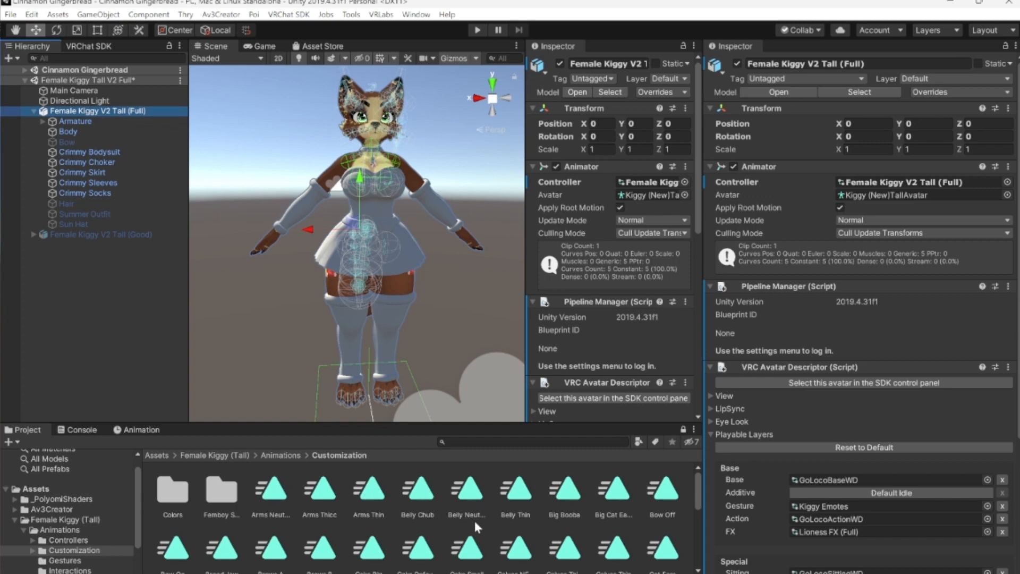
pyautogui.moveTo(419, 488)
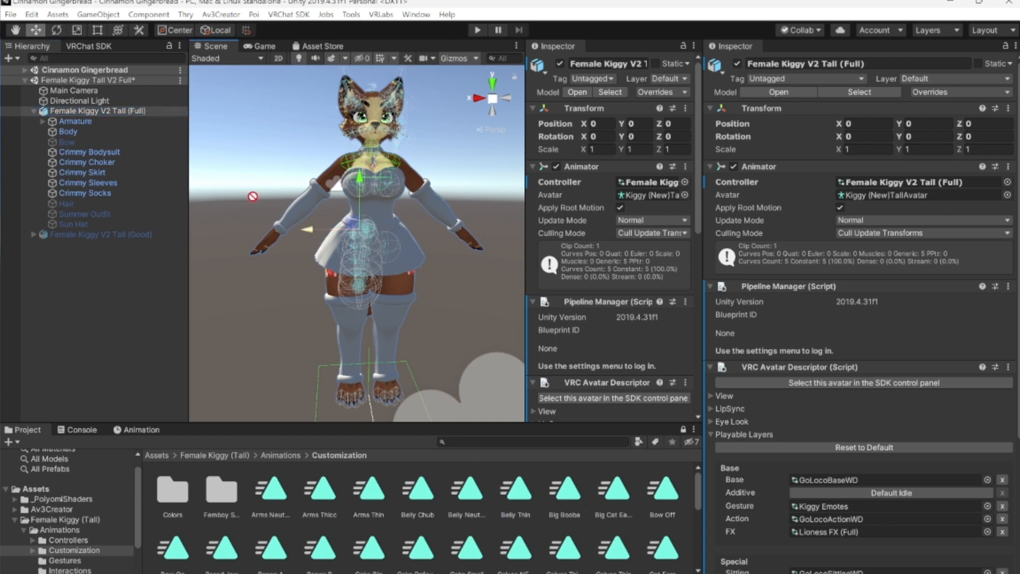
pyautogui.click(97, 111)
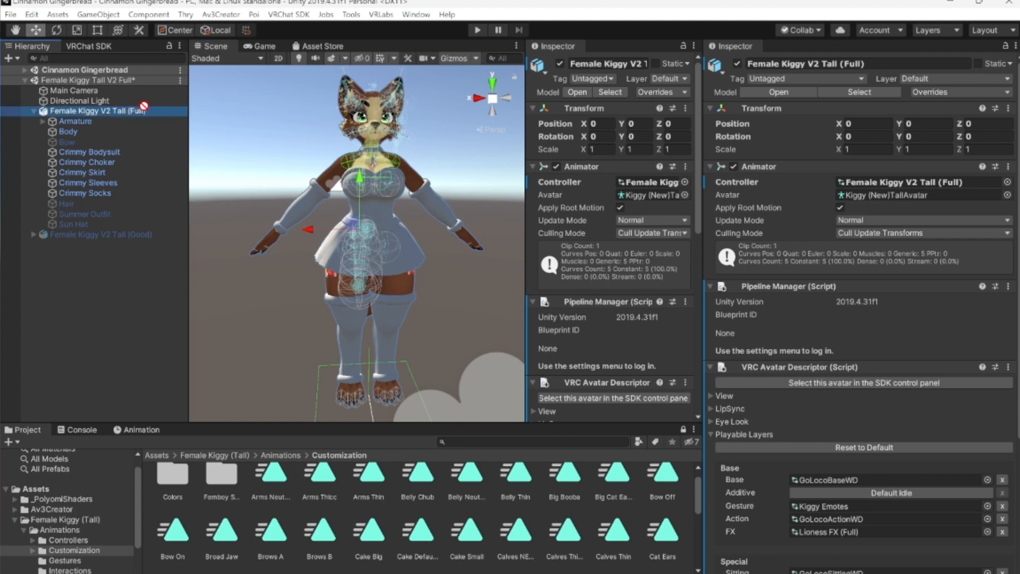
pyautogui.click(613, 531)
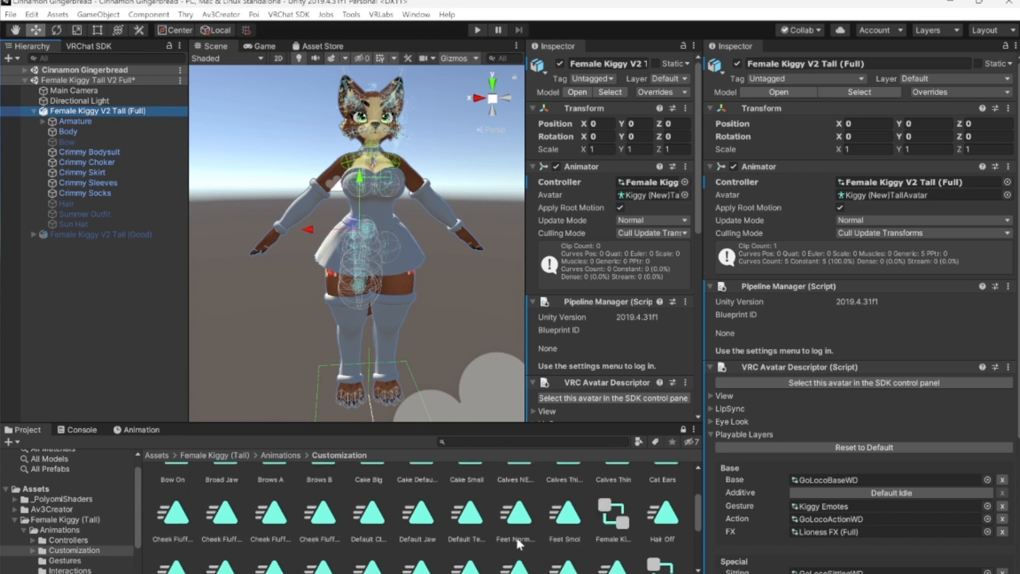
pyautogui.moveTo(594, 549)
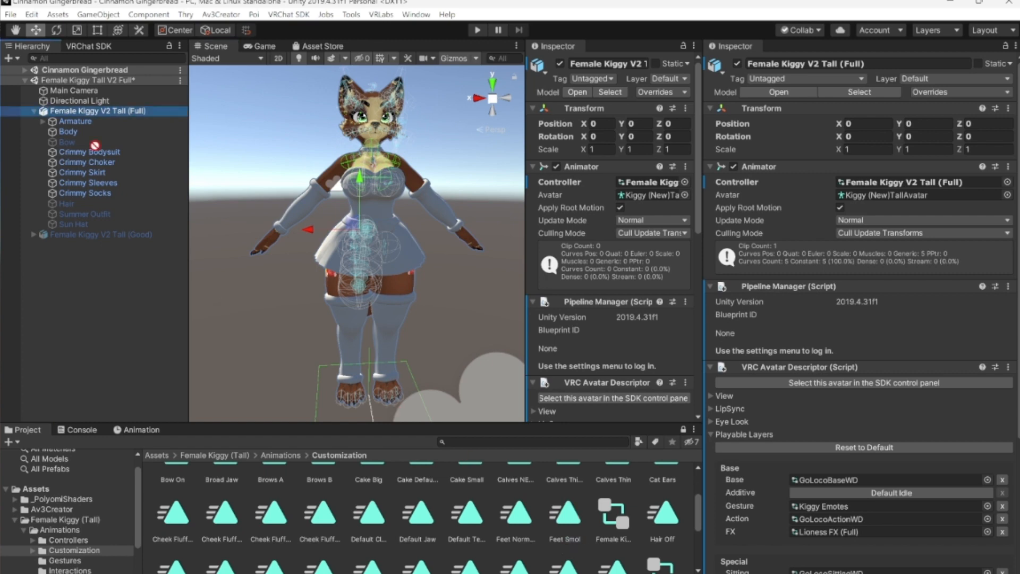
pyautogui.moveTo(314, 383)
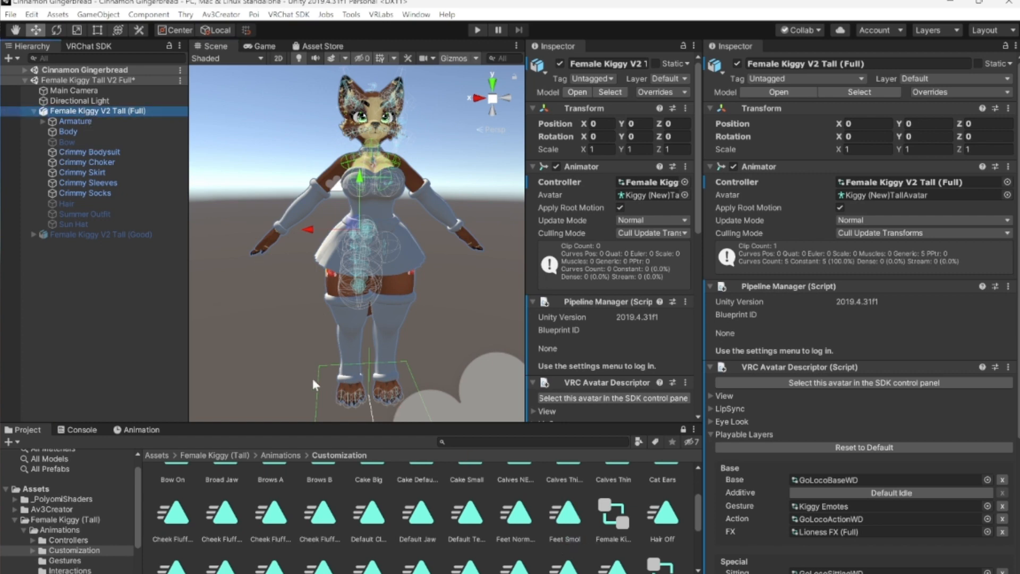
pyautogui.moveTo(343, 351)
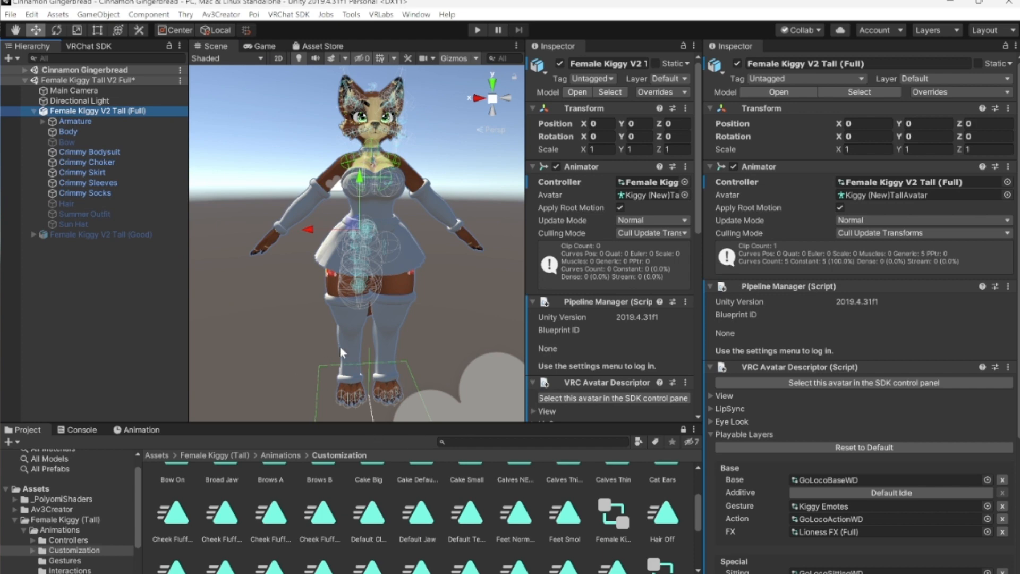
pyautogui.moveTo(351, 383)
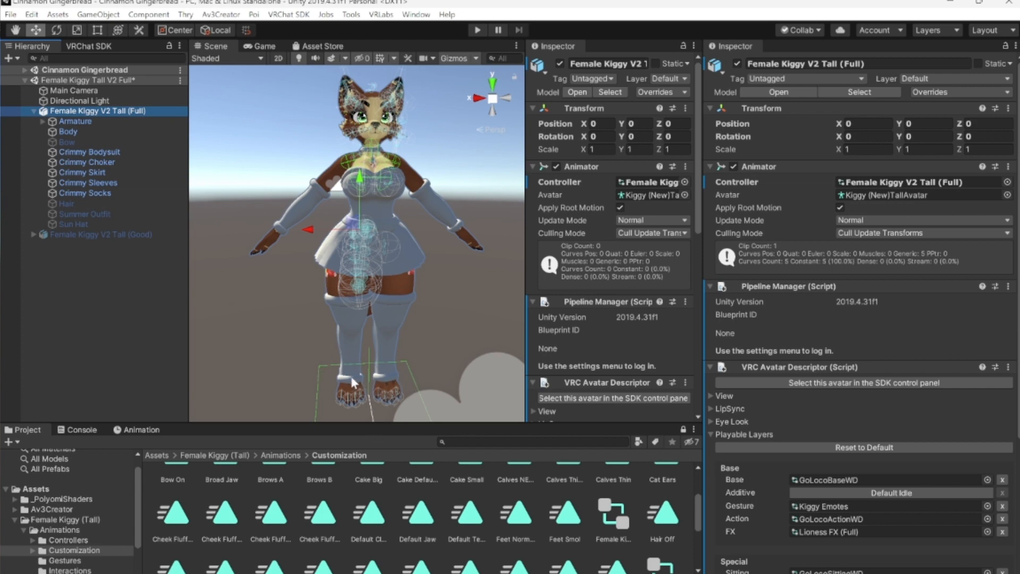
pyautogui.moveTo(351, 383)
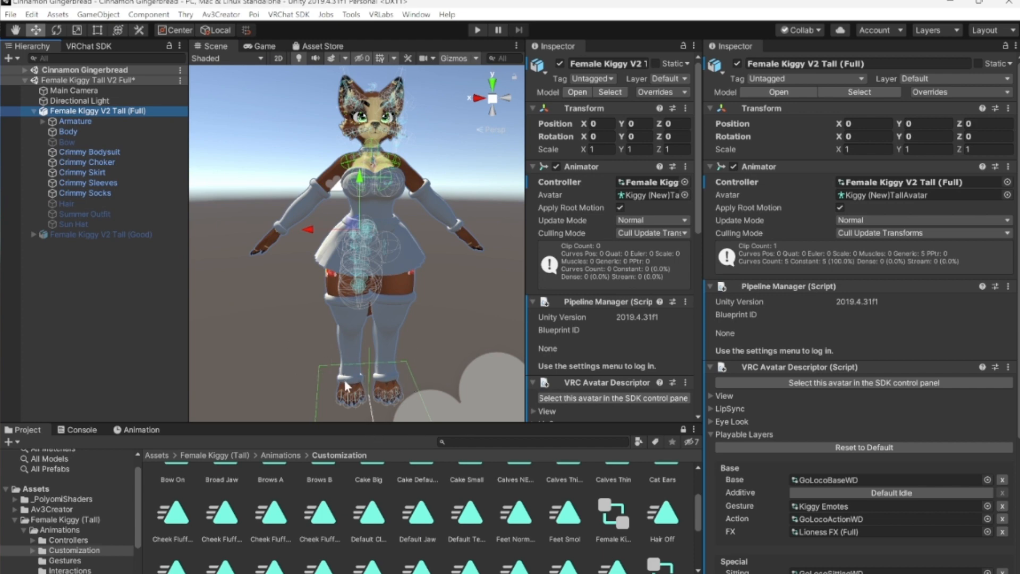
pyautogui.moveTo(553, 534)
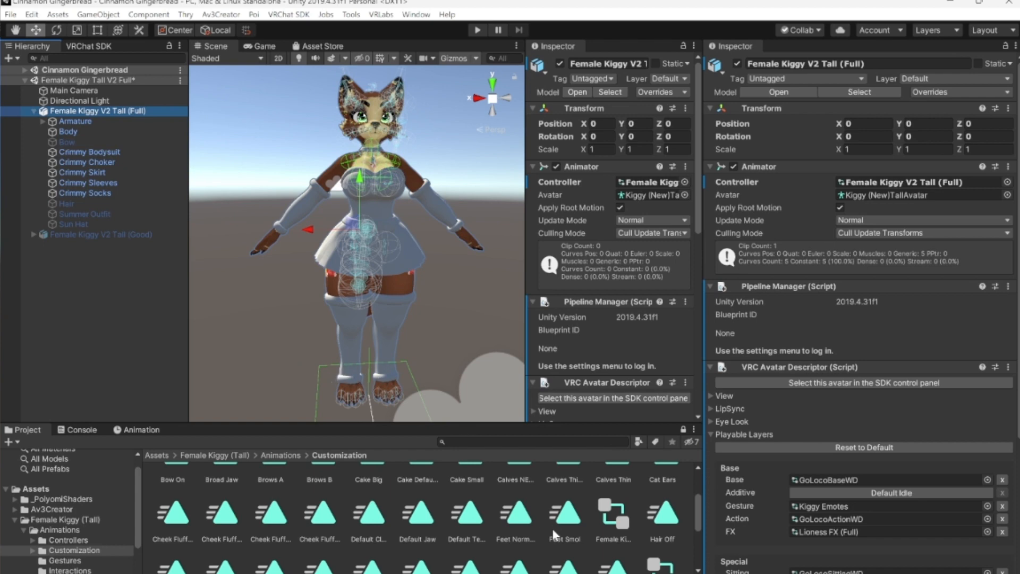
pyautogui.scroll(-3)
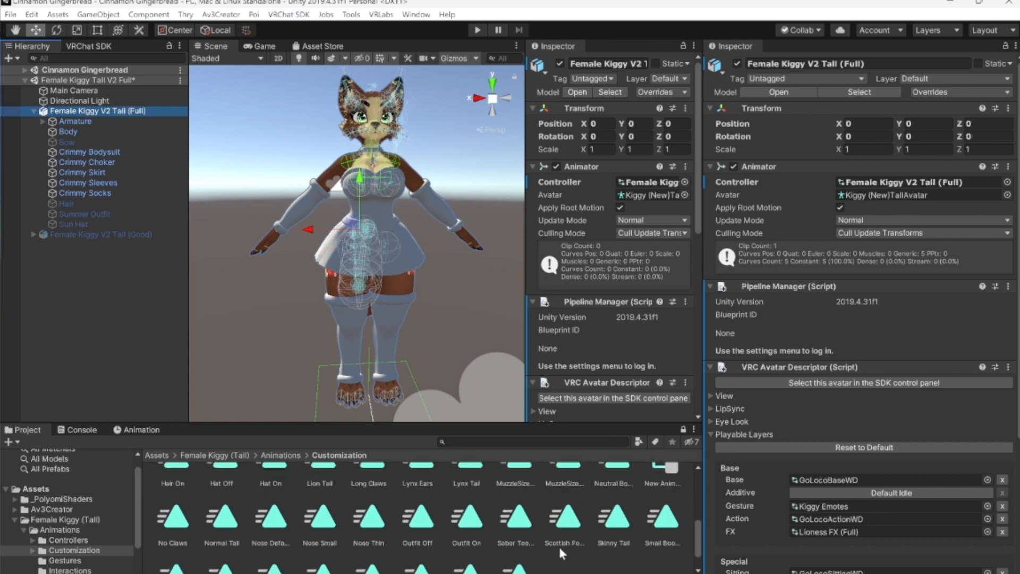
pyautogui.moveTo(210, 552)
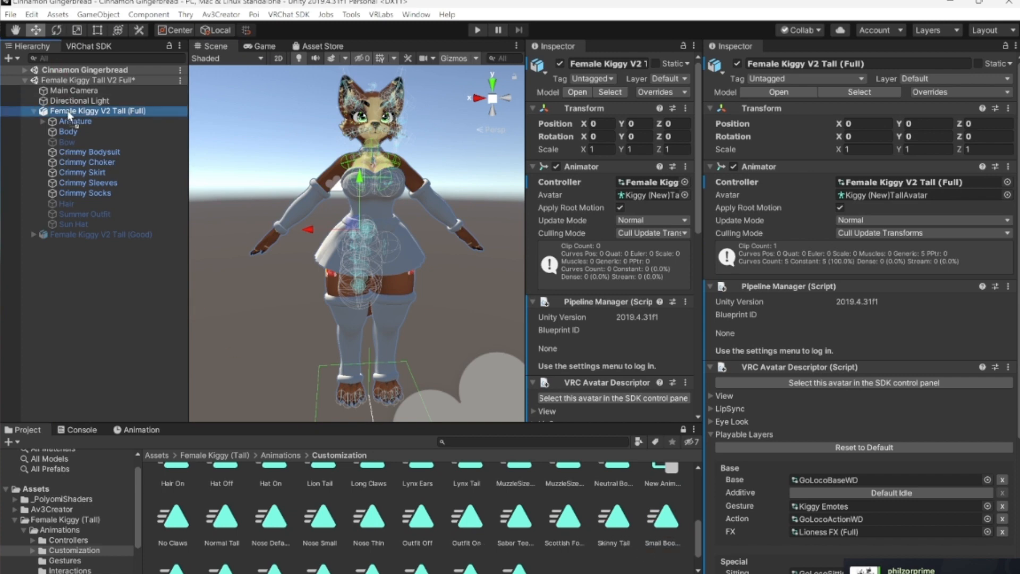
pyautogui.scroll(-3)
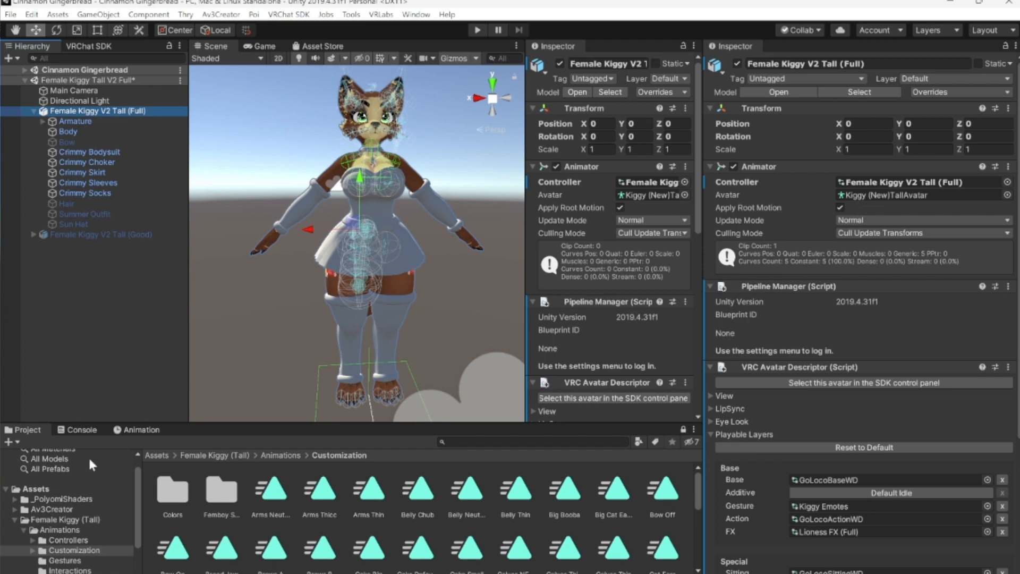
pyautogui.moveTo(57, 493)
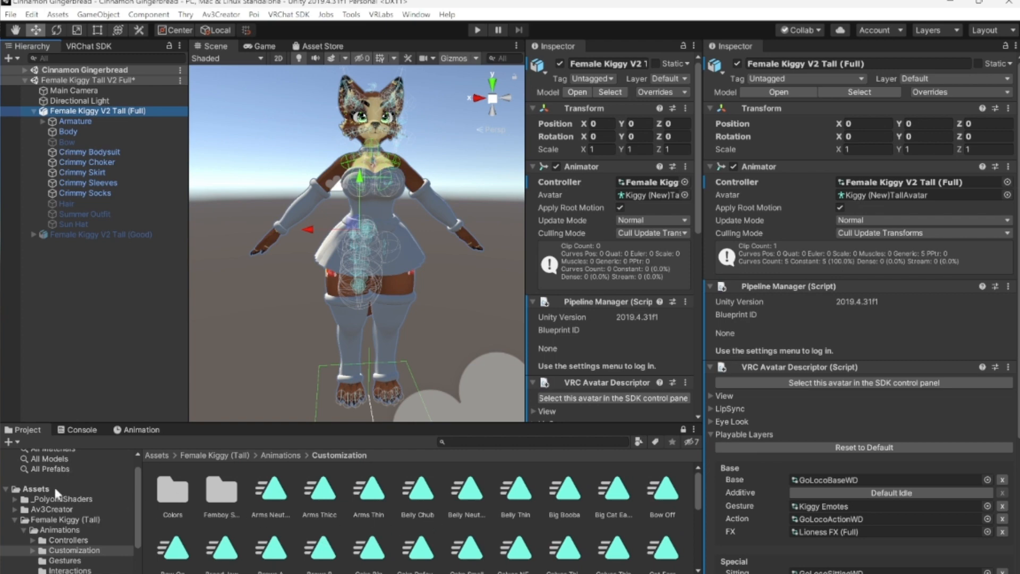
# Show the Arms Thicc clip's Body and Summer Outfit keys in the Animation window.
pyautogui.click(141, 428)
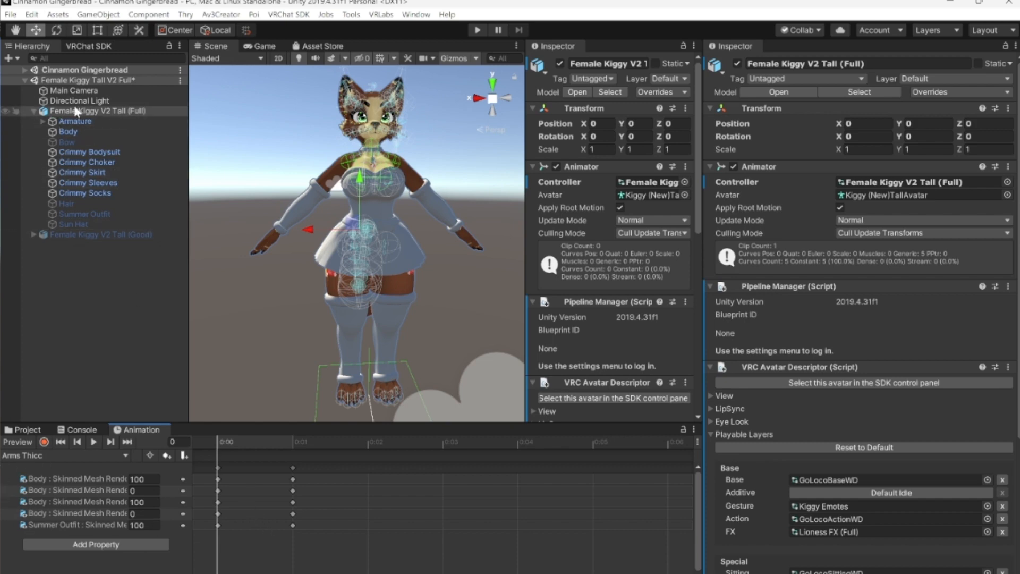
pyautogui.moveTo(124, 462)
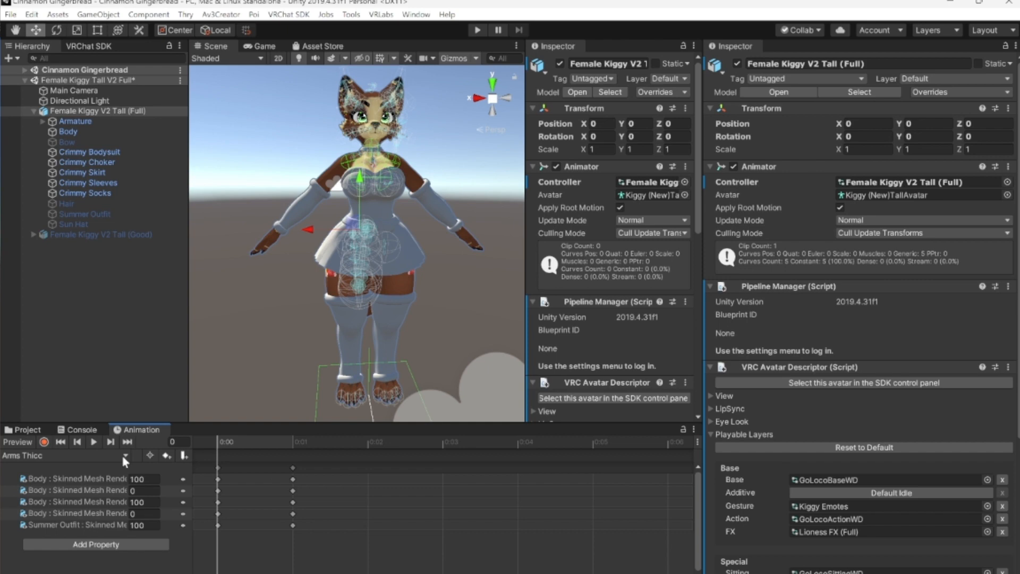
pyautogui.click(62, 455)
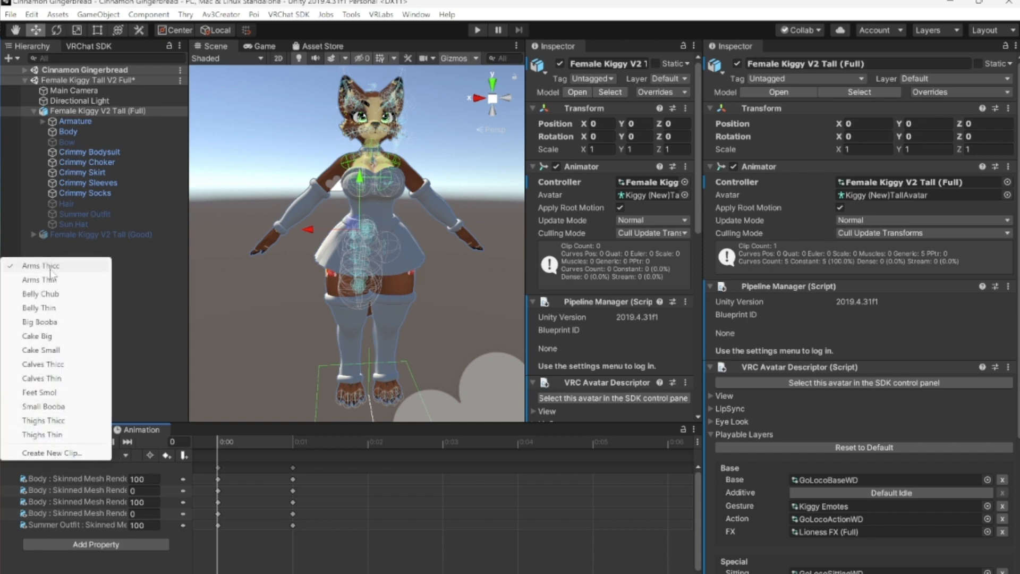
pyautogui.moveTo(124, 463)
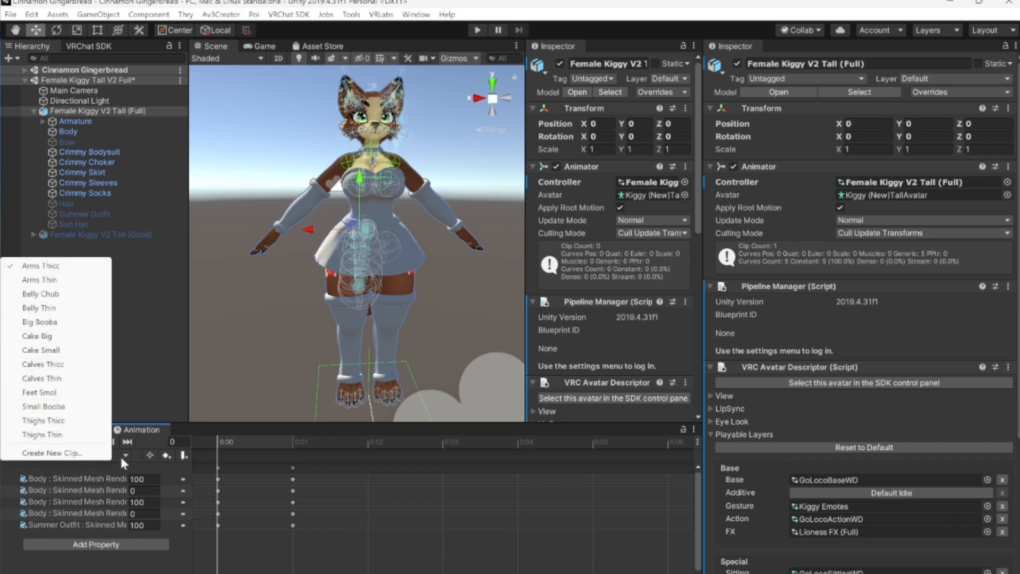
pyautogui.click(39, 265)
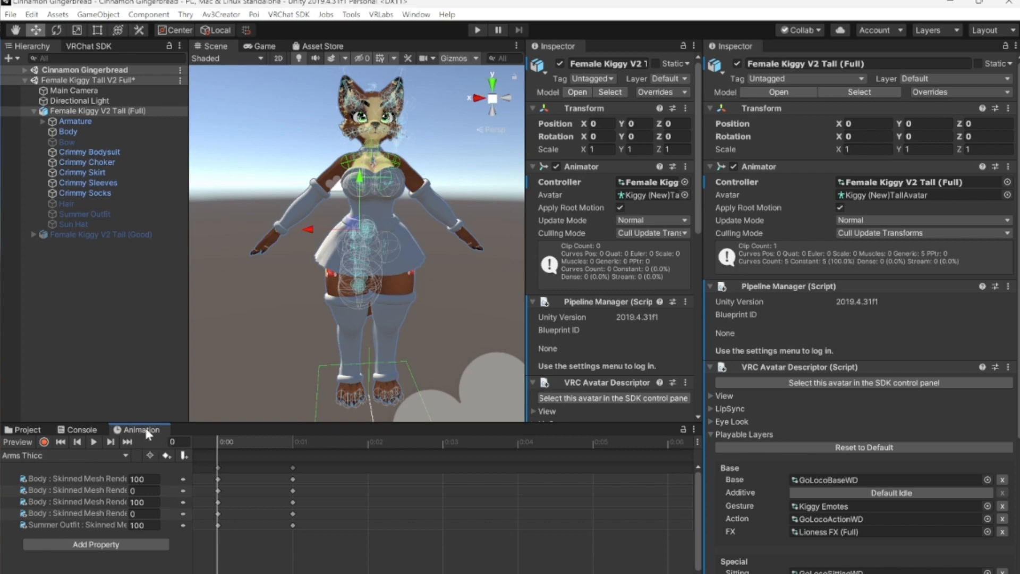
pyautogui.click(415, 14)
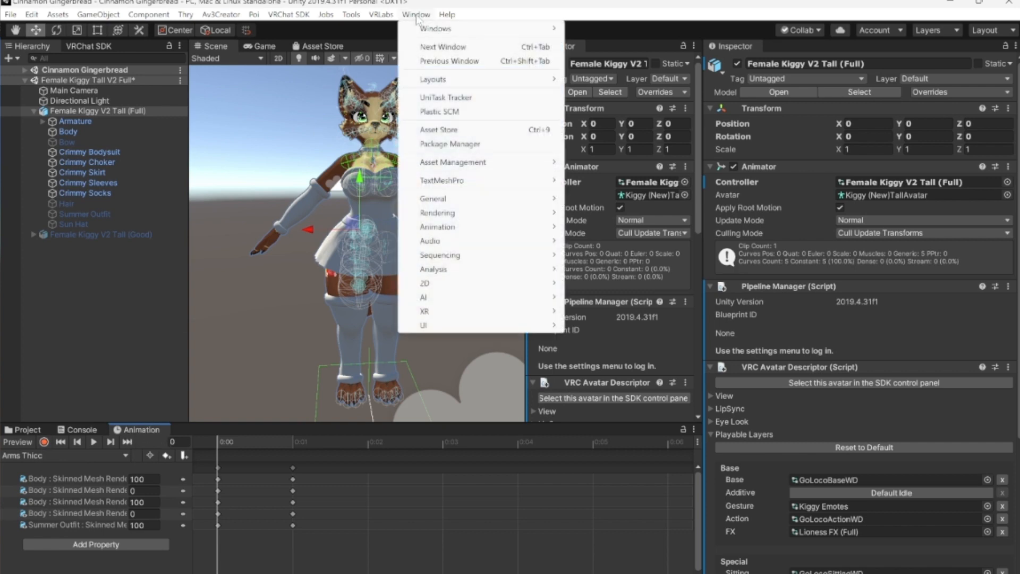
pyautogui.moveTo(437, 226)
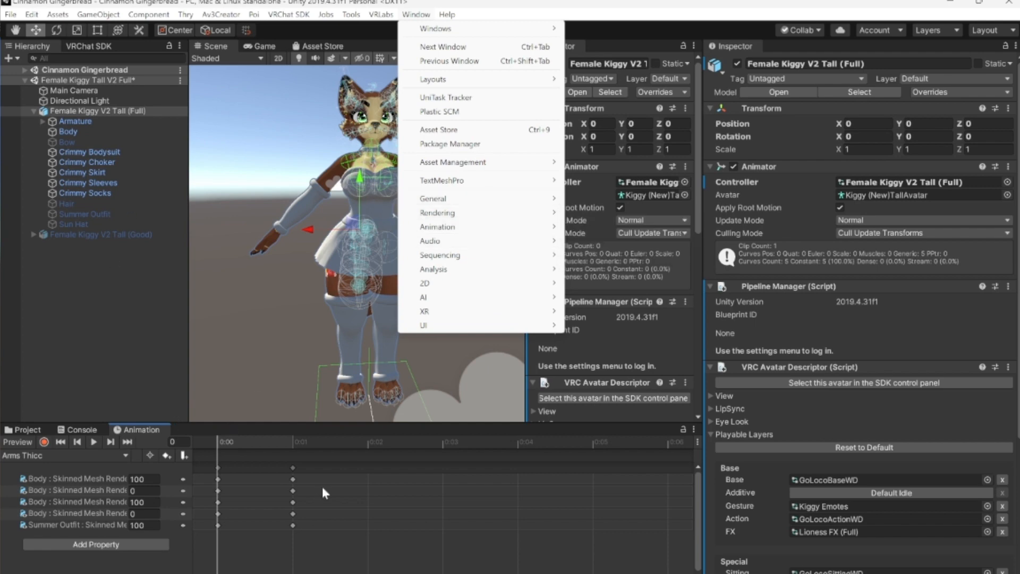
pyautogui.moveTo(146, 429)
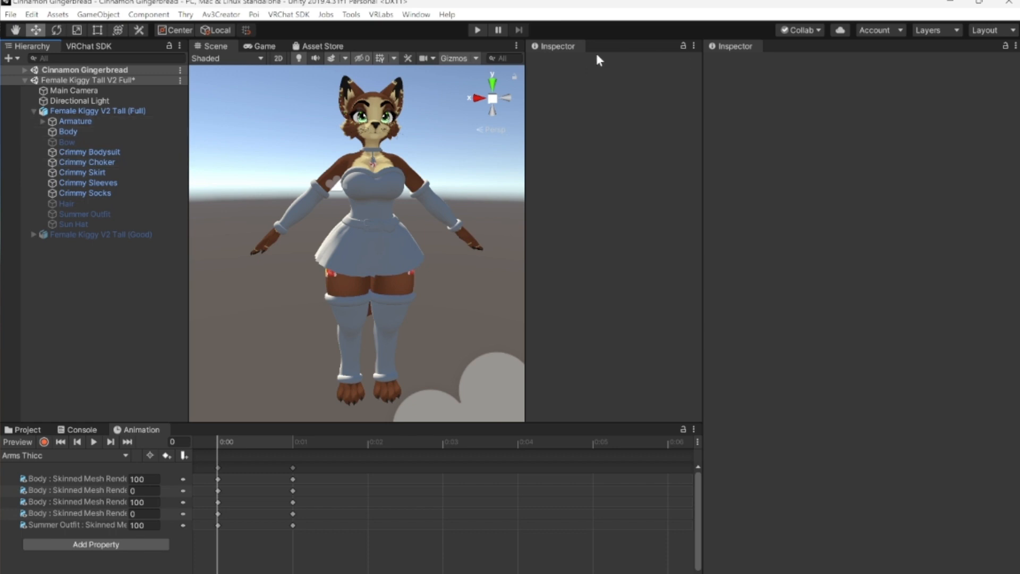
pyautogui.moveTo(535, 69)
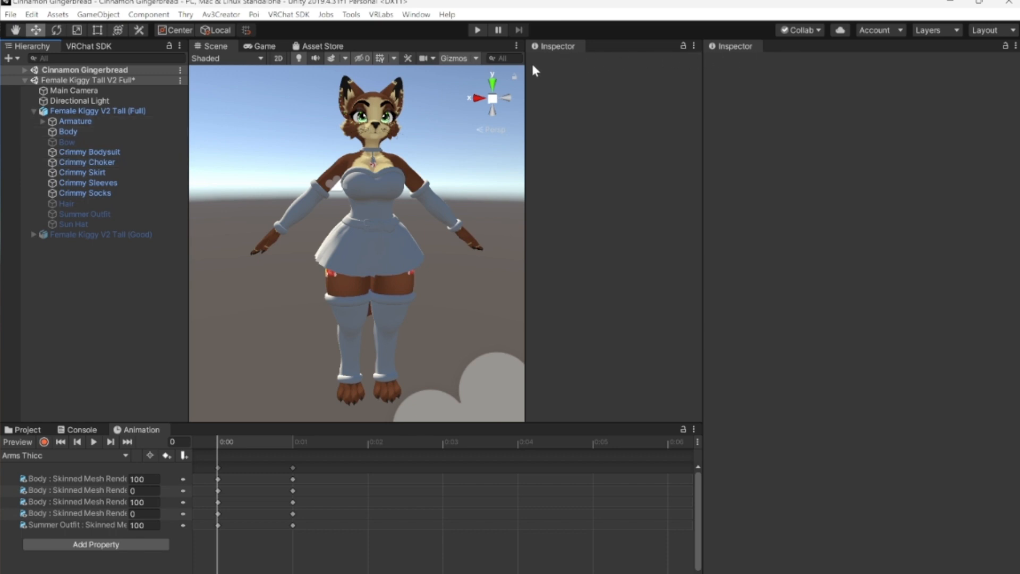
pyautogui.moveTo(679, 113)
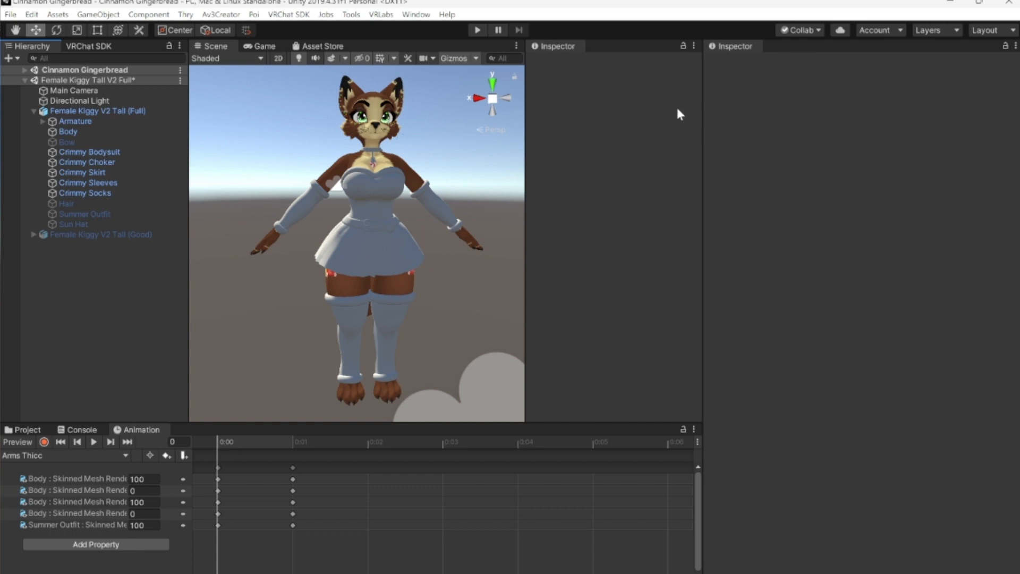
pyautogui.moveTo(736, 82)
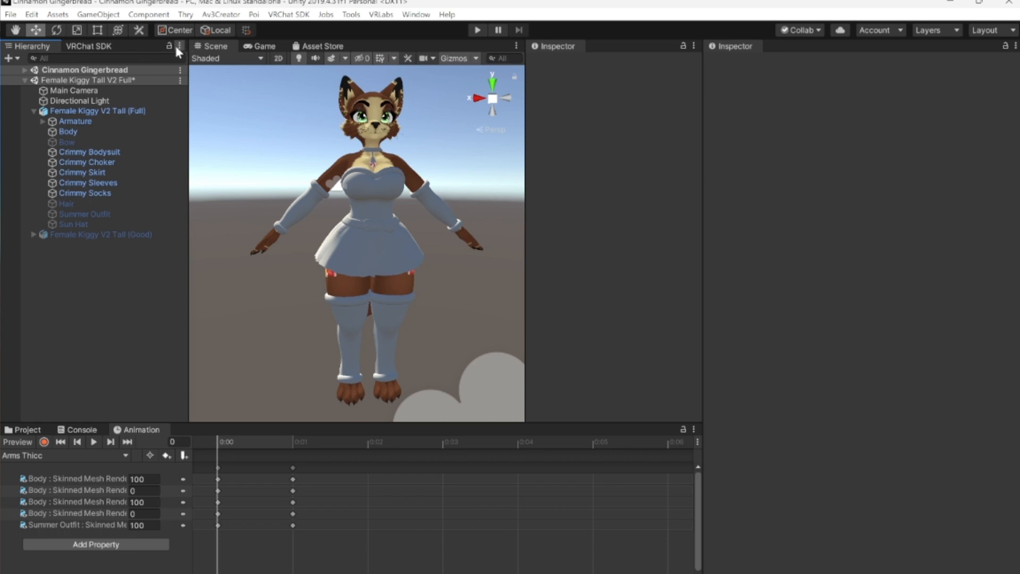
pyautogui.click(179, 45)
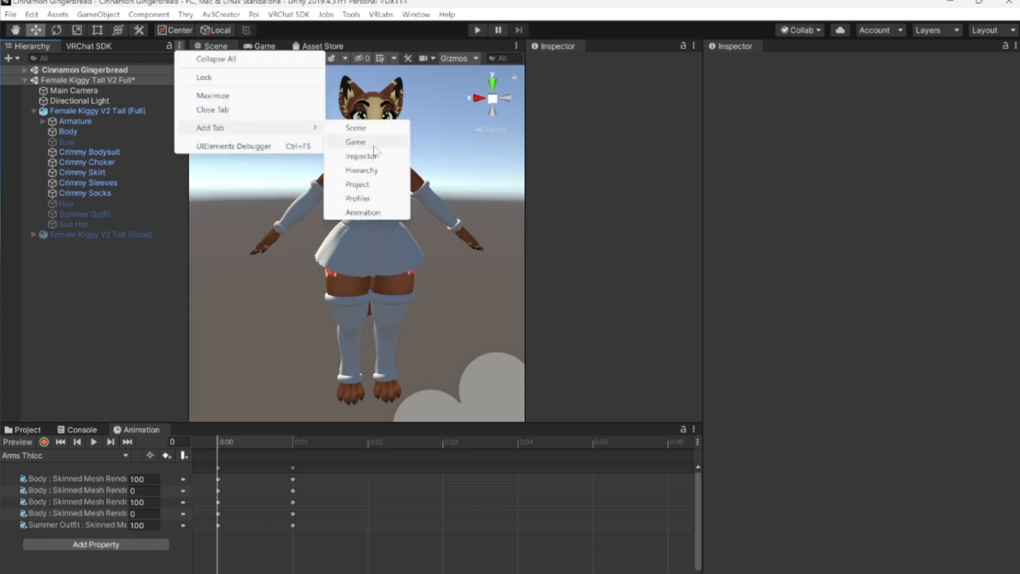
pyautogui.moveTo(361, 156)
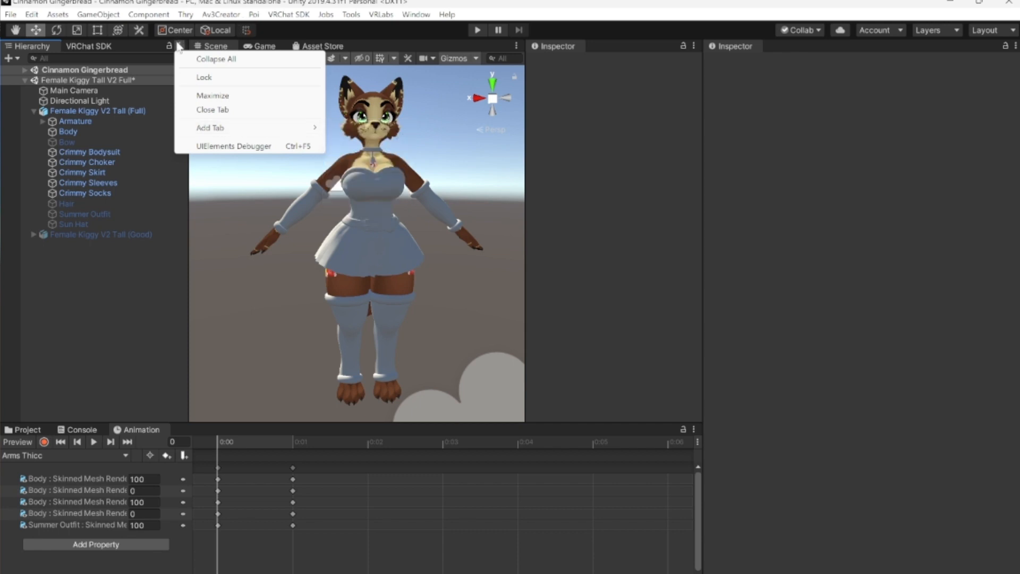
pyautogui.moveTo(184, 259)
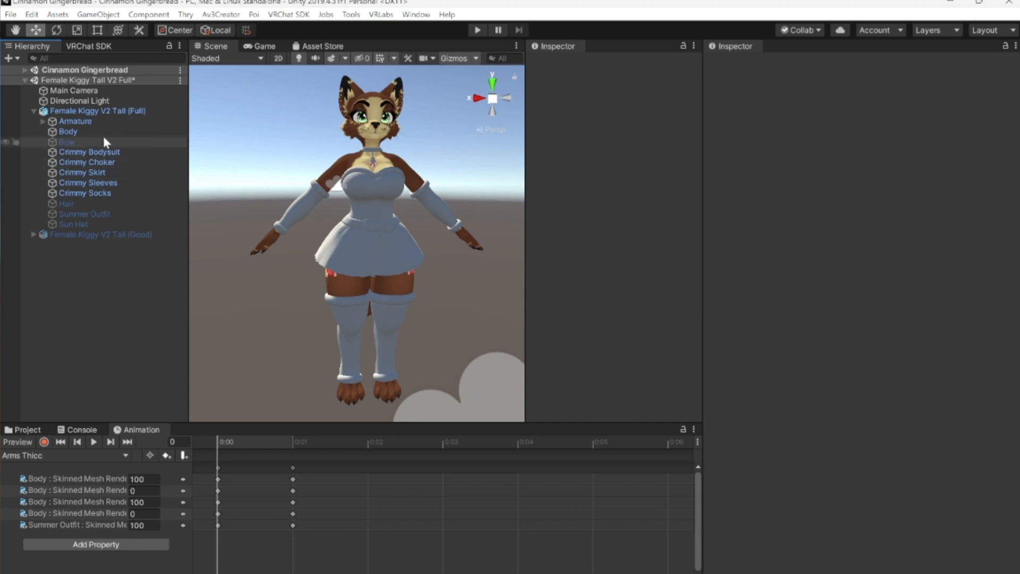
# Select the Body mesh and scroll to its Lower Body and Clothes blend shapes.
pyautogui.click(68, 131)
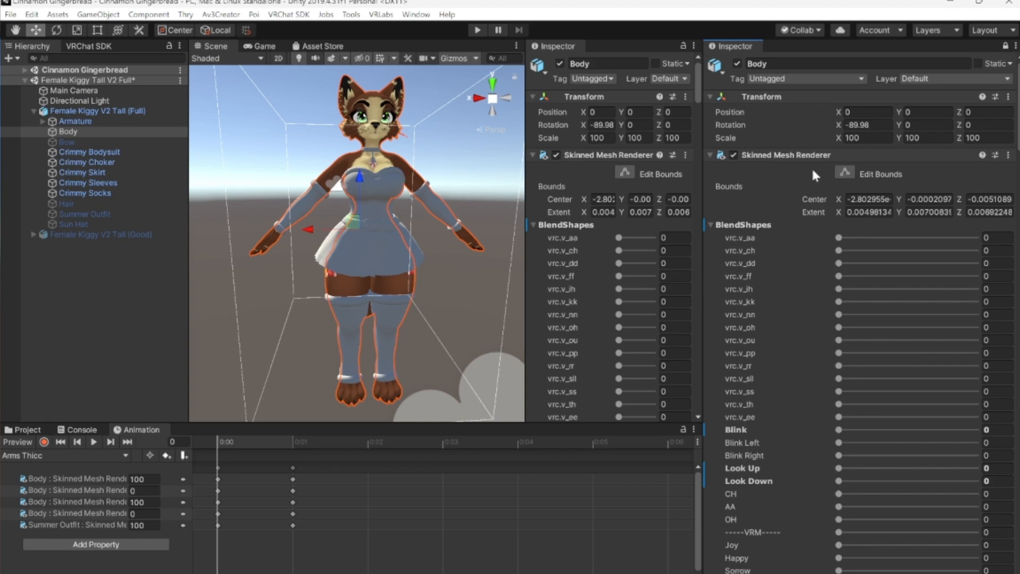
pyautogui.scroll(-3)
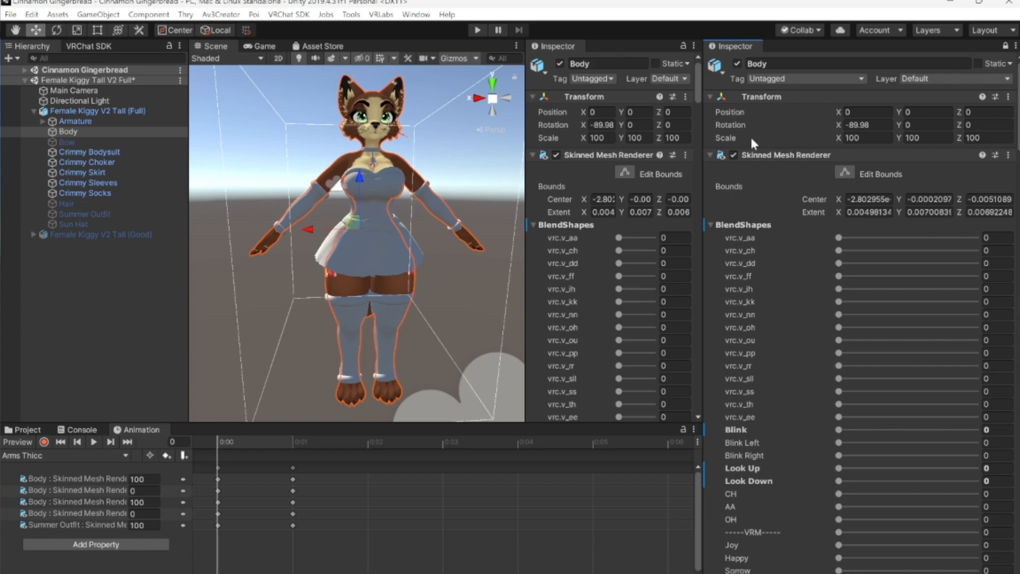
pyautogui.scroll(-3)
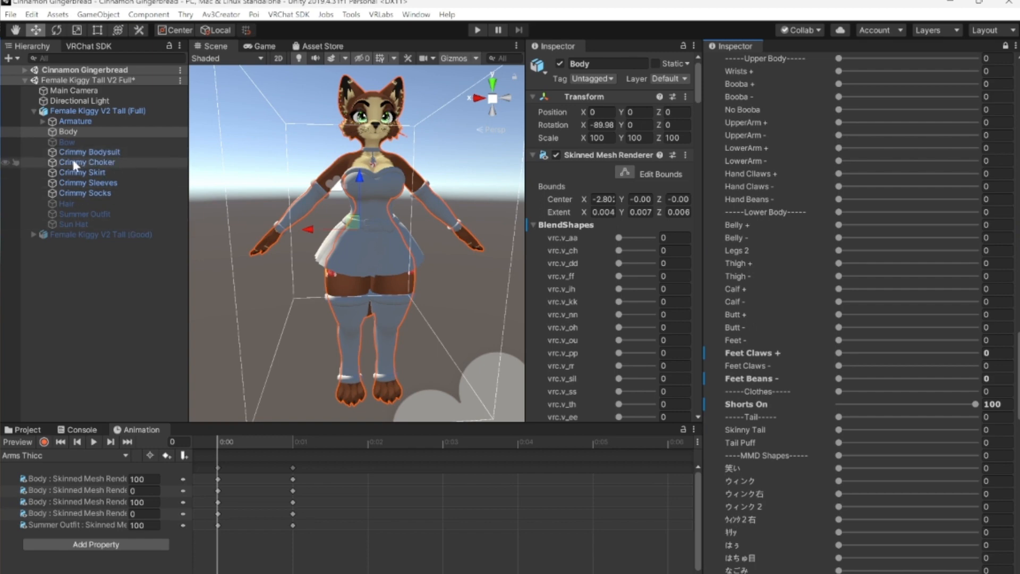
# Select Crimmy Choker and switch the edited animation clip to Belly Chub.
pyautogui.click(87, 162)
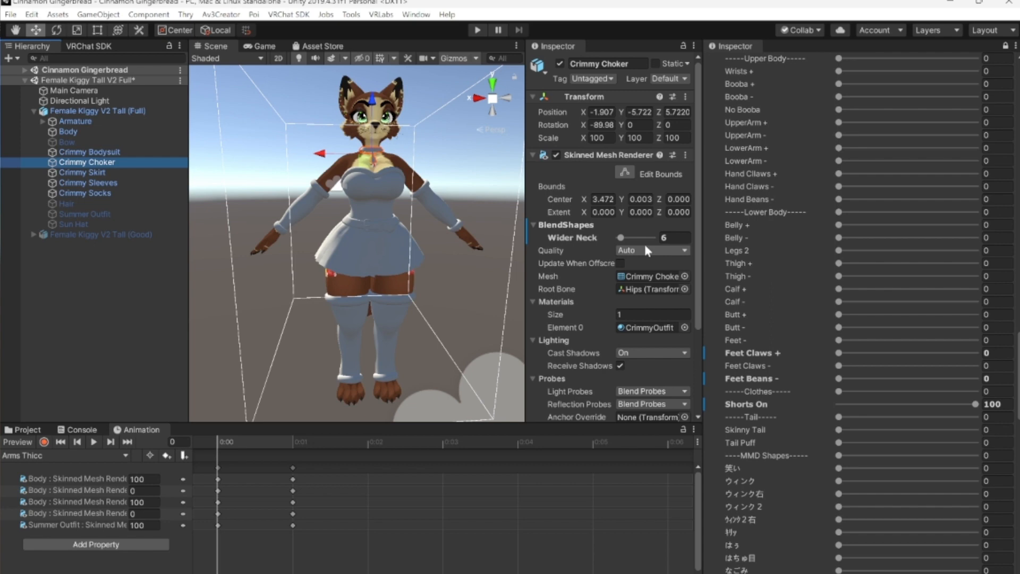
pyautogui.click(123, 455)
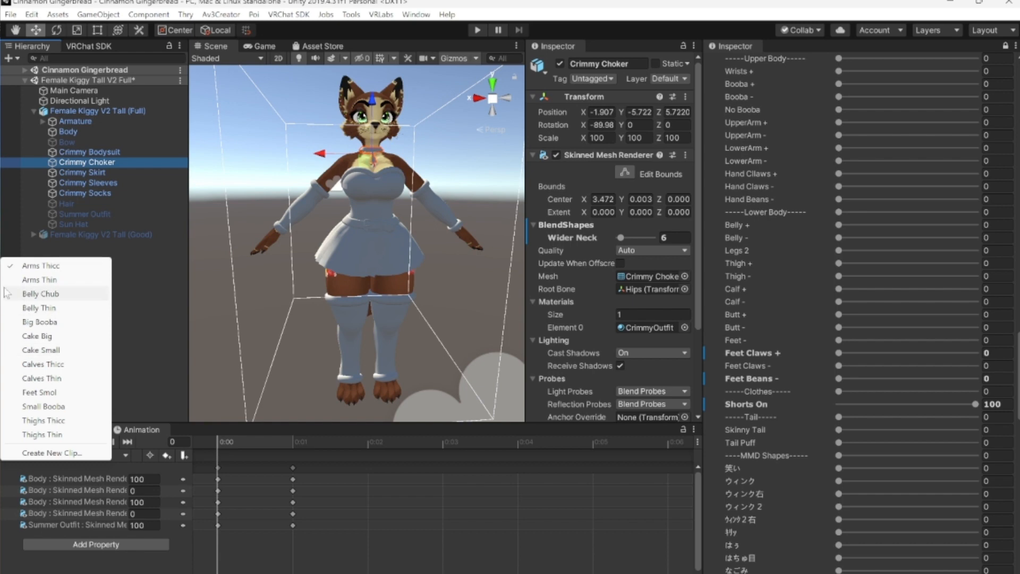
pyautogui.click(40, 293)
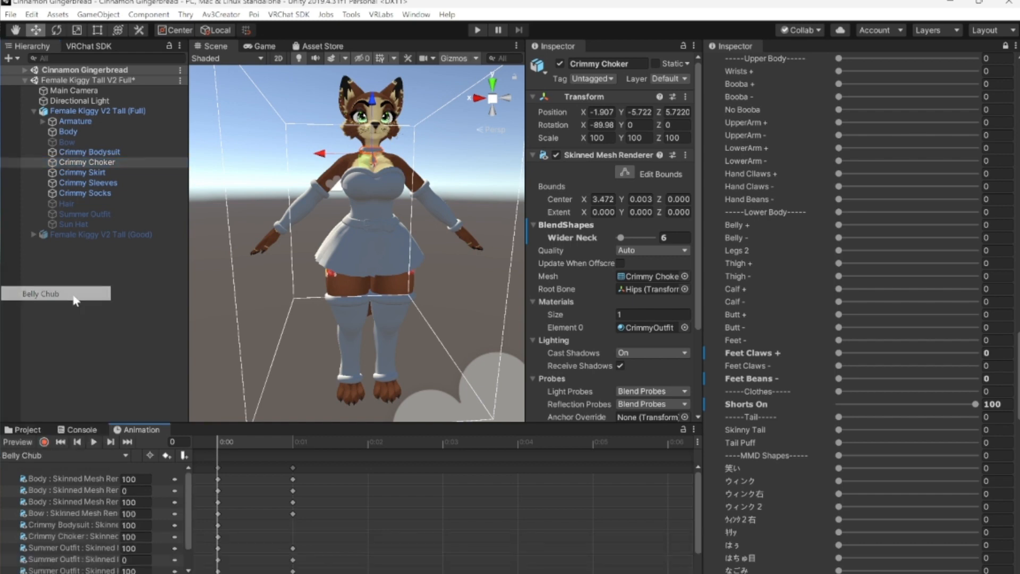
pyautogui.moveTo(94, 421)
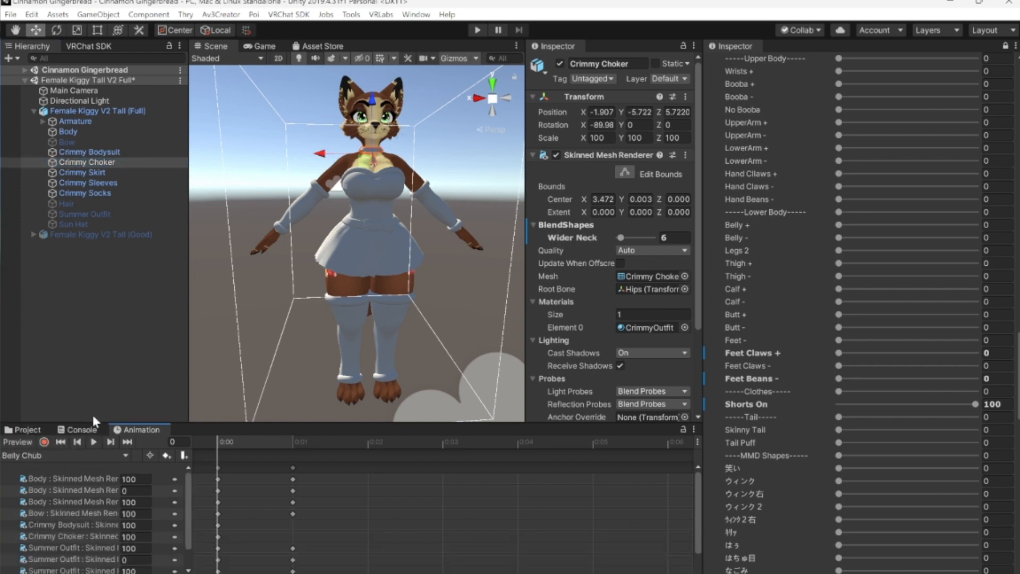
# Record Crimmy Choker's Wider Neck blend shape at 100 in the Belly Chub clip.
pyautogui.click(44, 441)
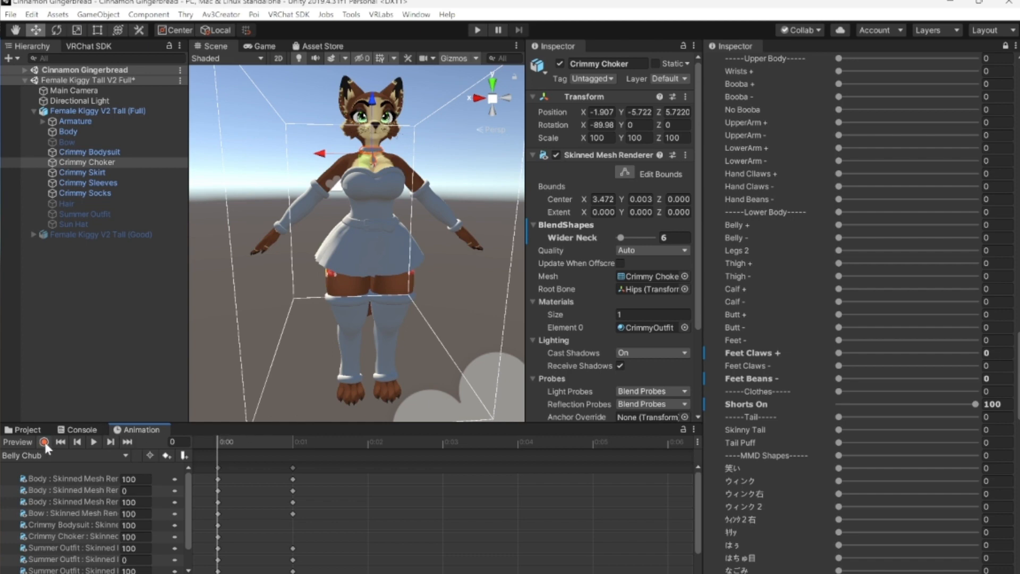
pyautogui.moveTo(45, 442)
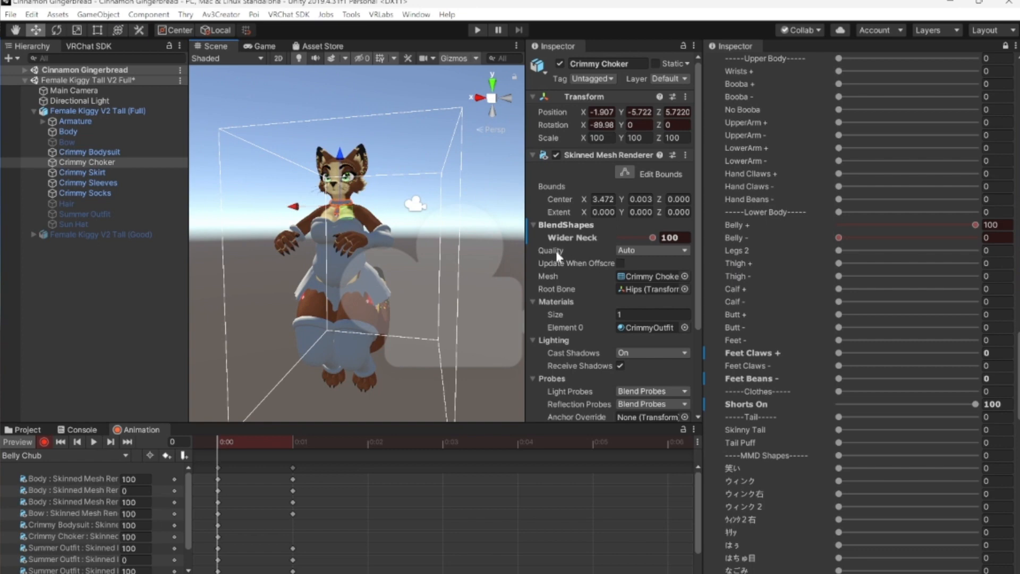
pyautogui.moveTo(409, 186)
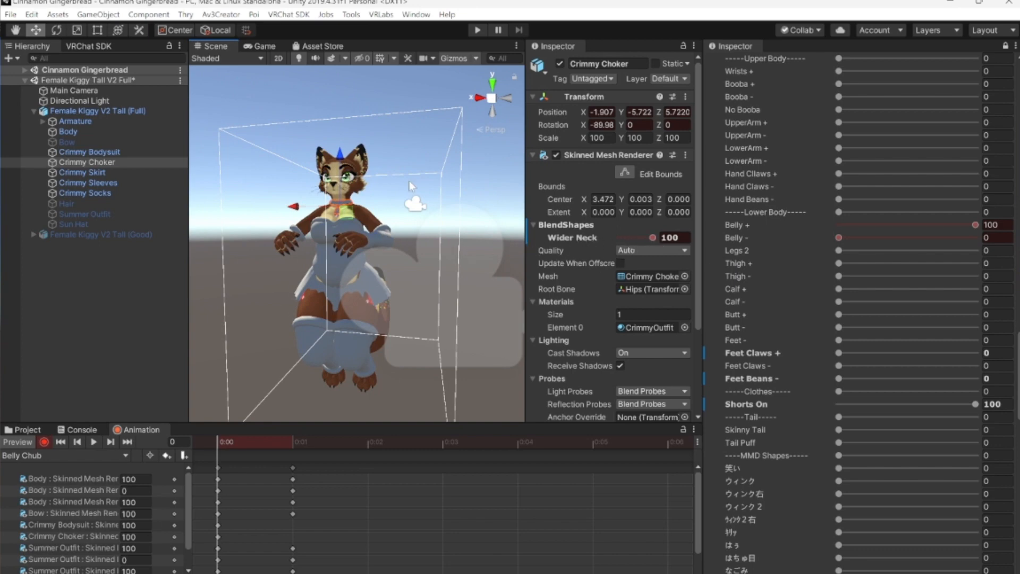
pyautogui.moveTo(411, 218)
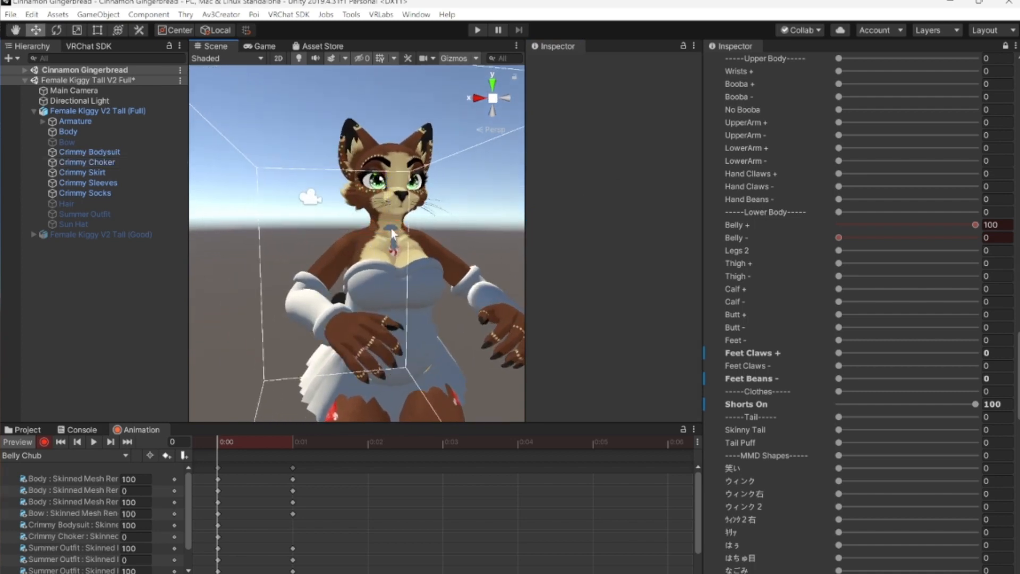
pyautogui.moveTo(374, 220)
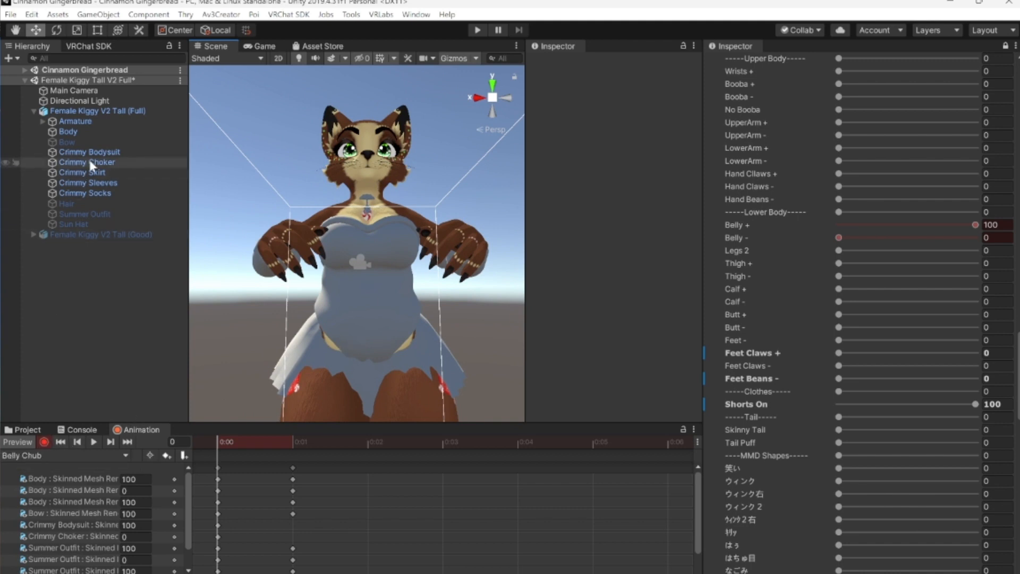
pyautogui.click(87, 161)
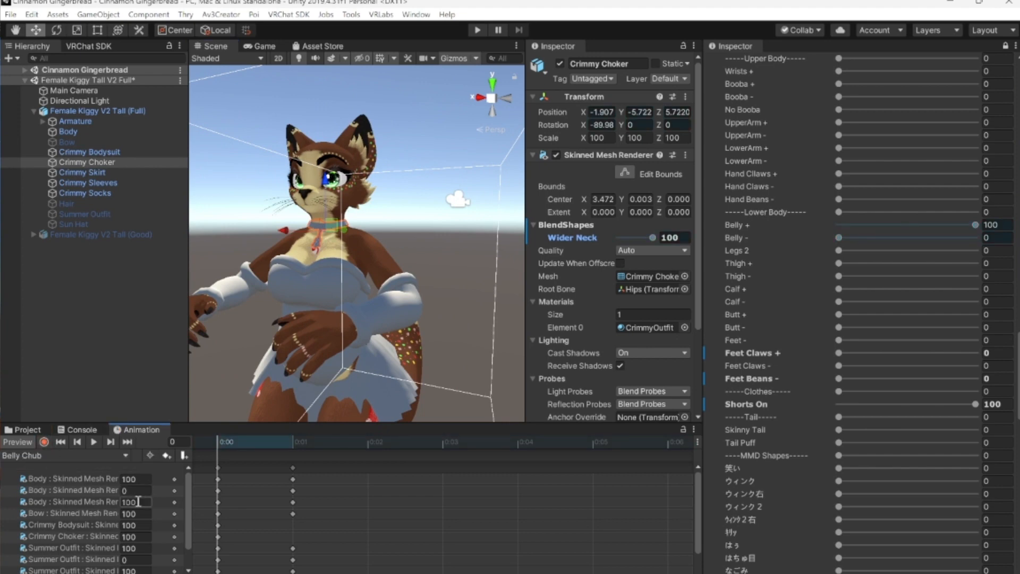
pyautogui.scroll(-3)
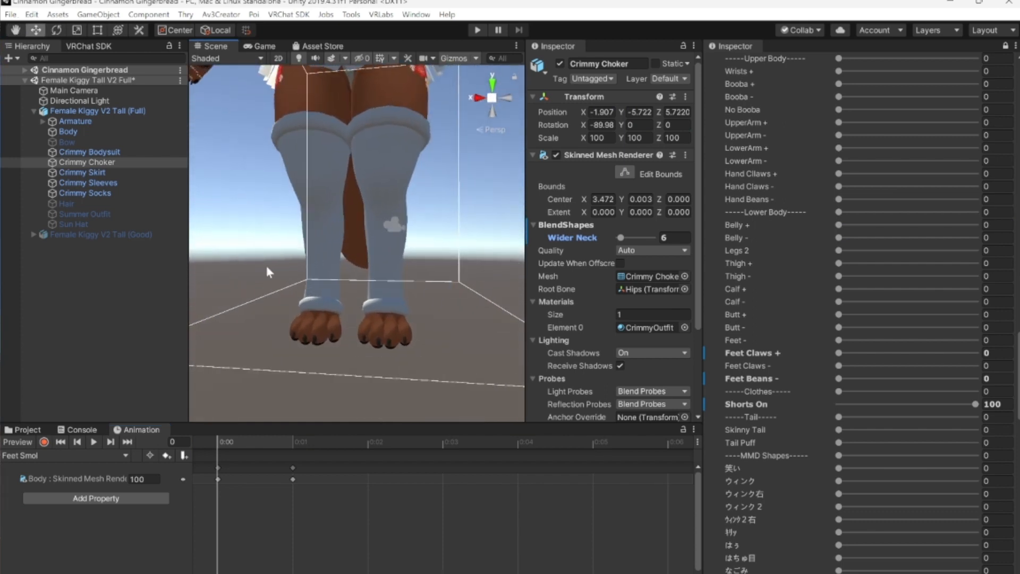
# Key Crimmy Socks' Feet - blend shape in the Feet Smol clip.
pyautogui.click(85, 193)
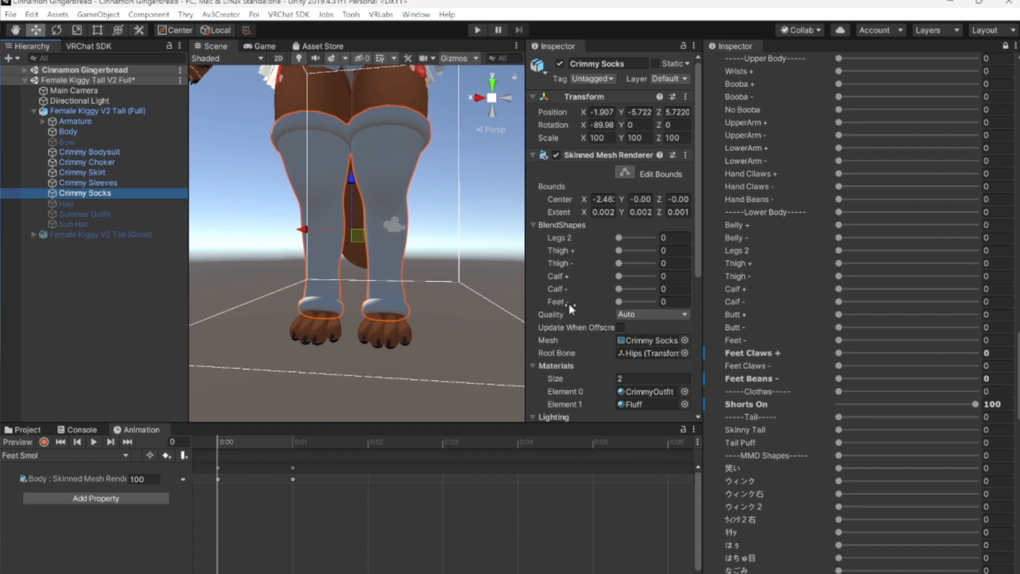
pyautogui.moveTo(368, 384)
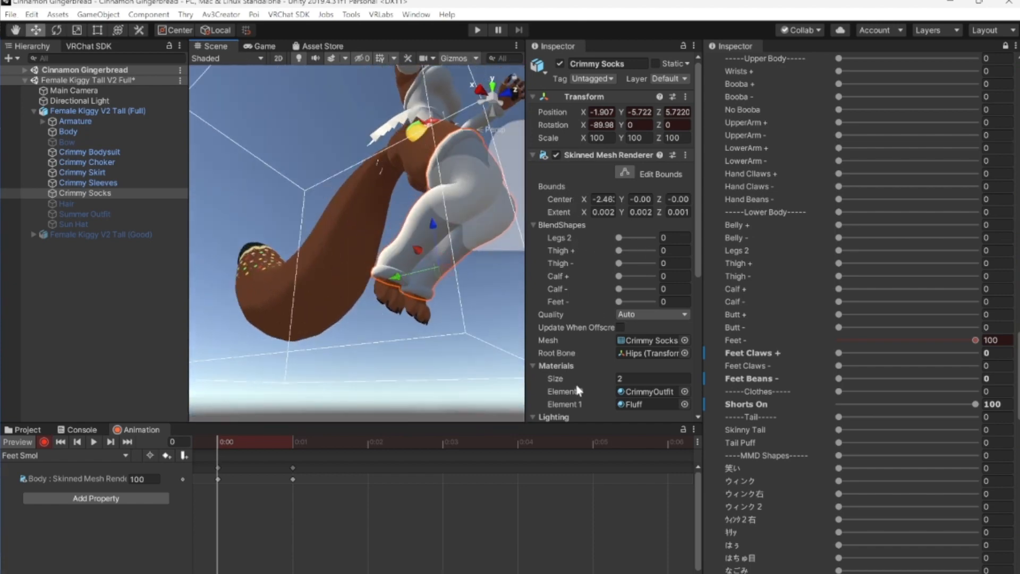
pyautogui.moveTo(617, 302); pyautogui.dragTo(654, 301)
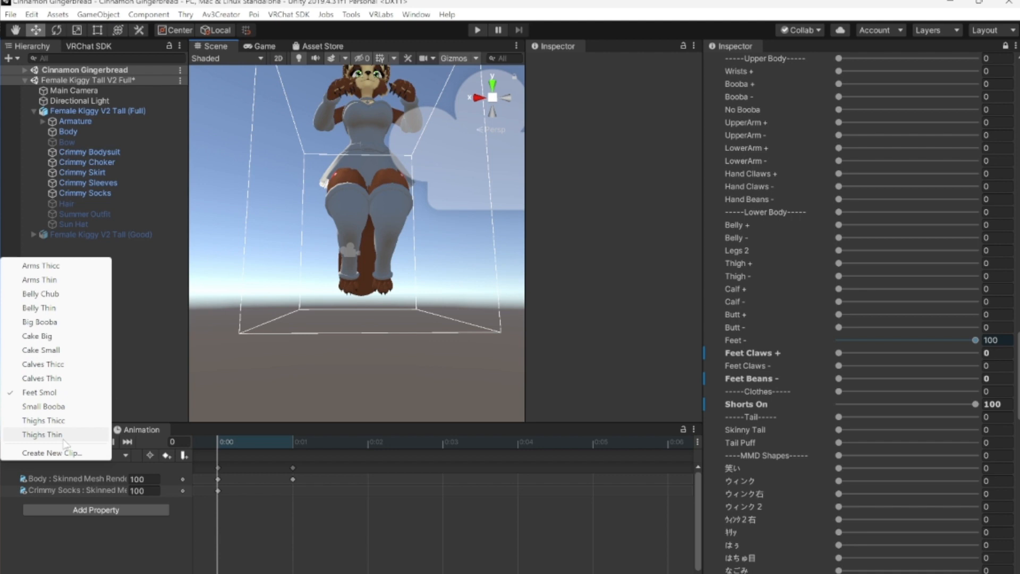
pyautogui.moveTo(39, 307)
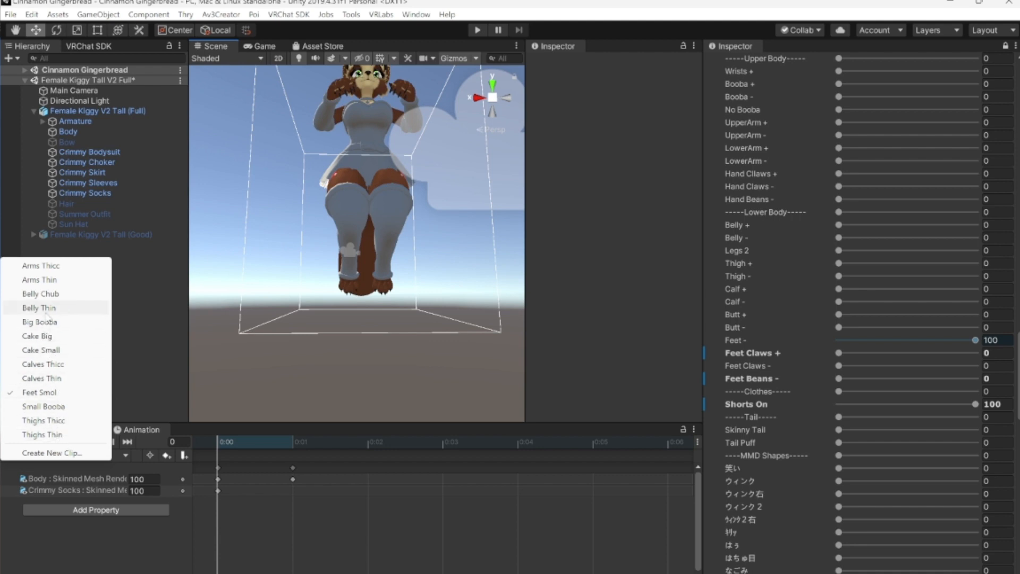
pyautogui.moveTo(61, 316)
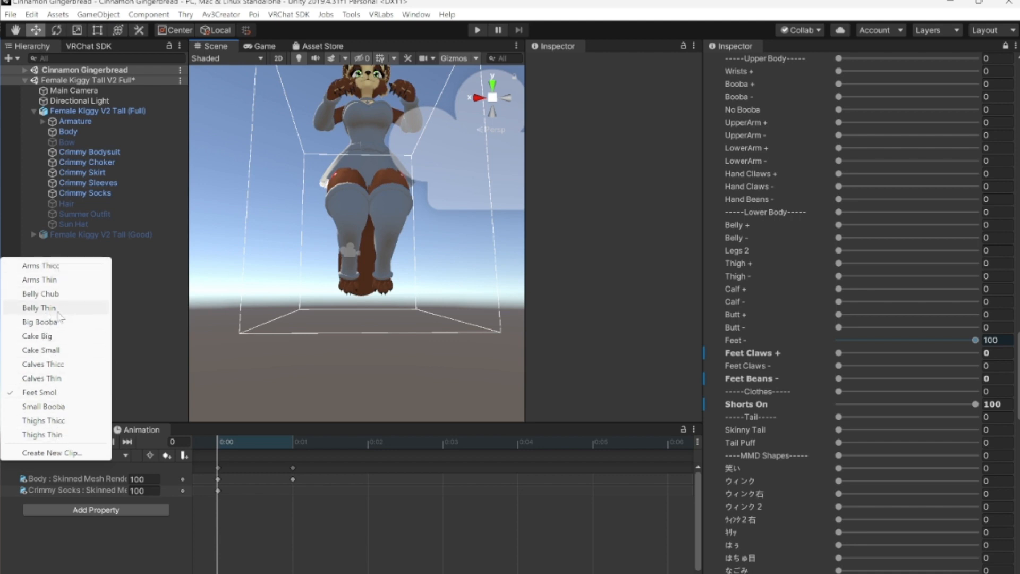
pyautogui.moveTo(43, 377)
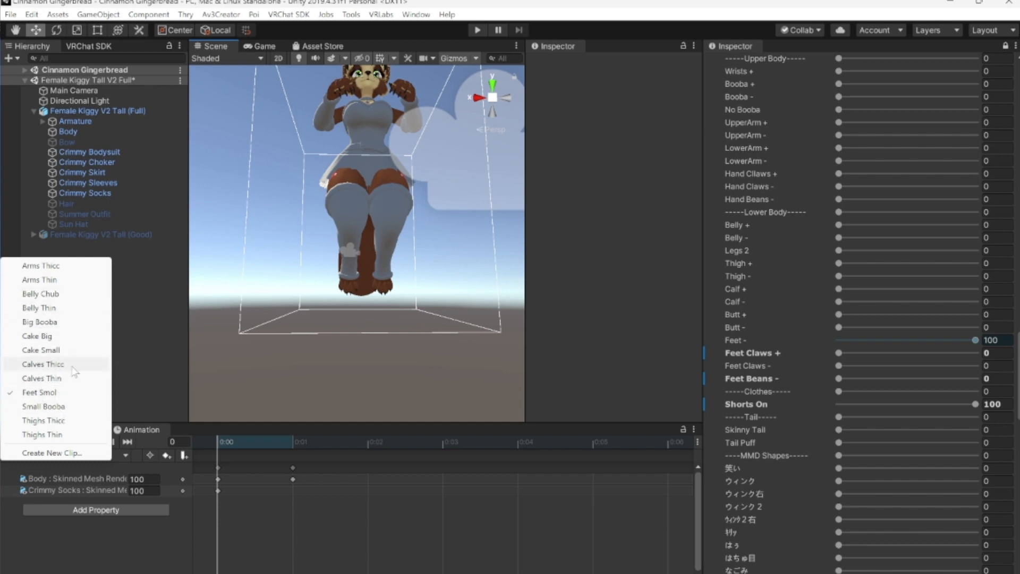
# Pick Calves Thicc from the Animation window's clip list.
pyautogui.click(43, 364)
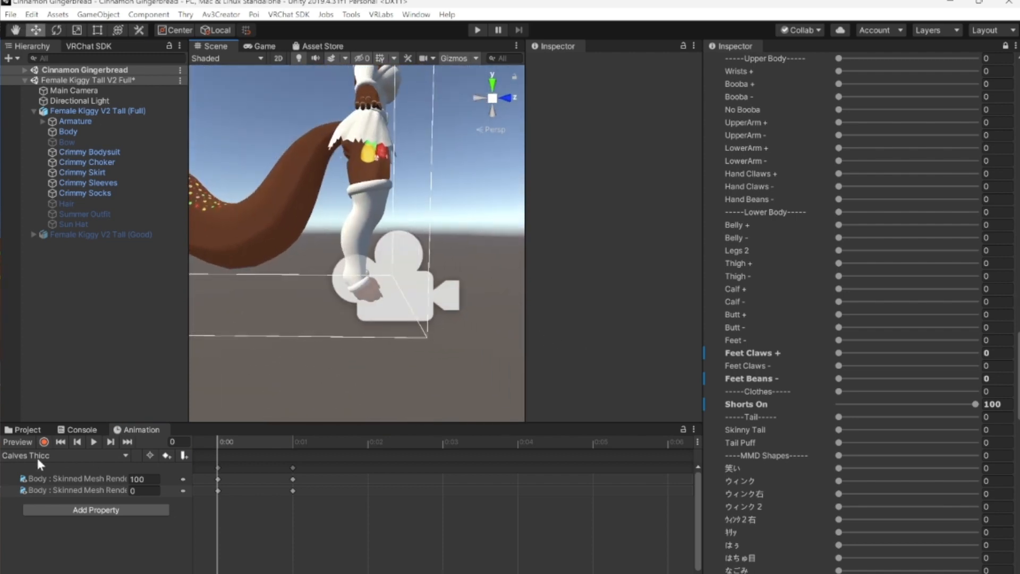
# Key Crimmy Socks' Calf + shape at 100 in Calves Thicc, then stop recording.
pyautogui.click(85, 192)
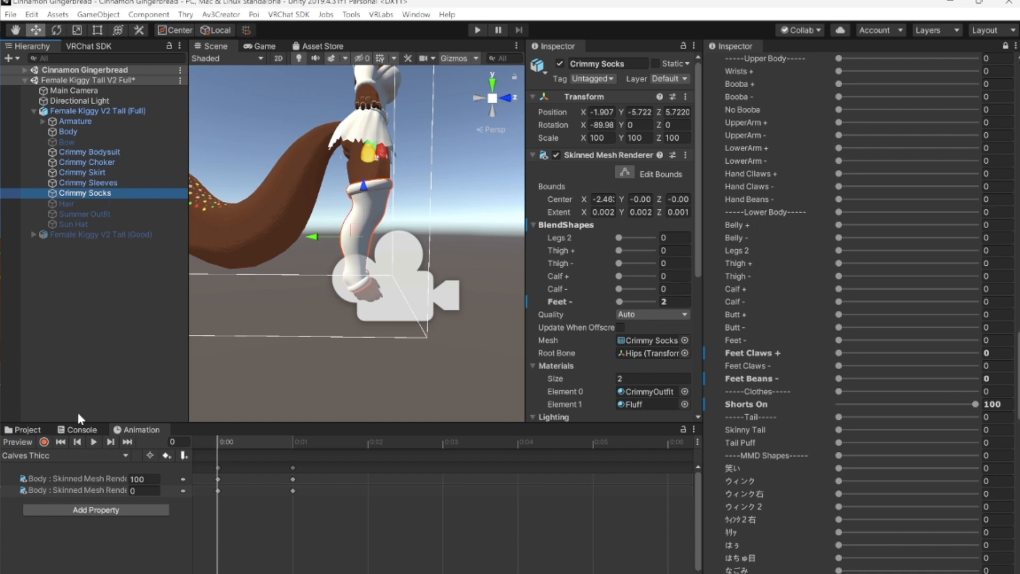
pyautogui.moveTo(661, 312)
pyautogui.write('0')
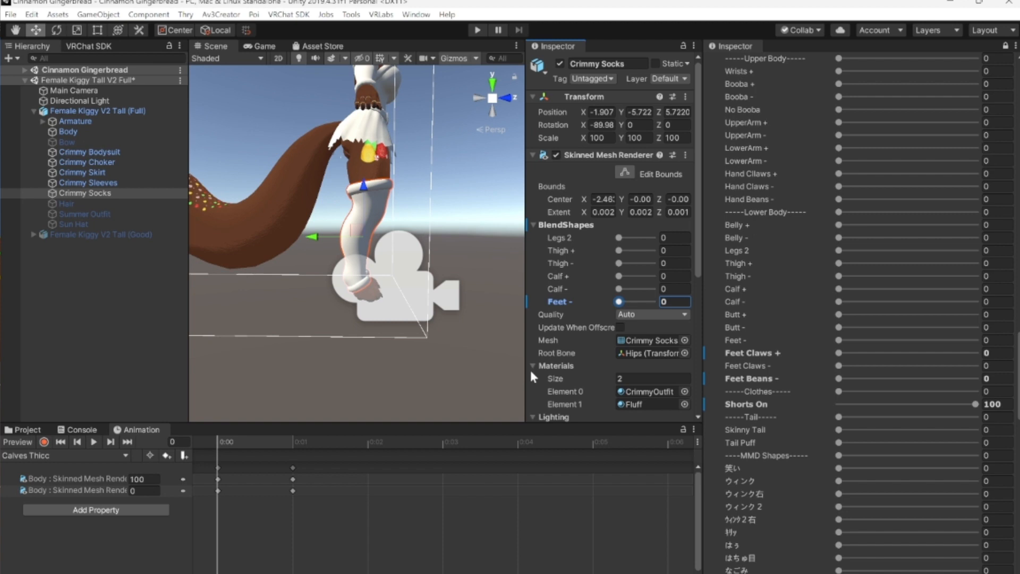
pyautogui.moveTo(449, 211)
pyautogui.write('100')
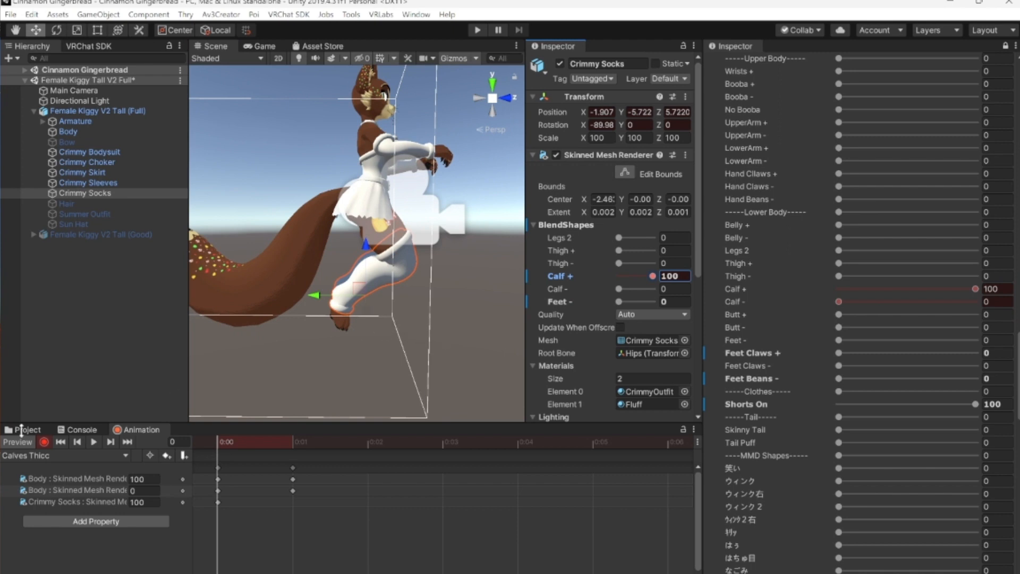
pyautogui.click(44, 442)
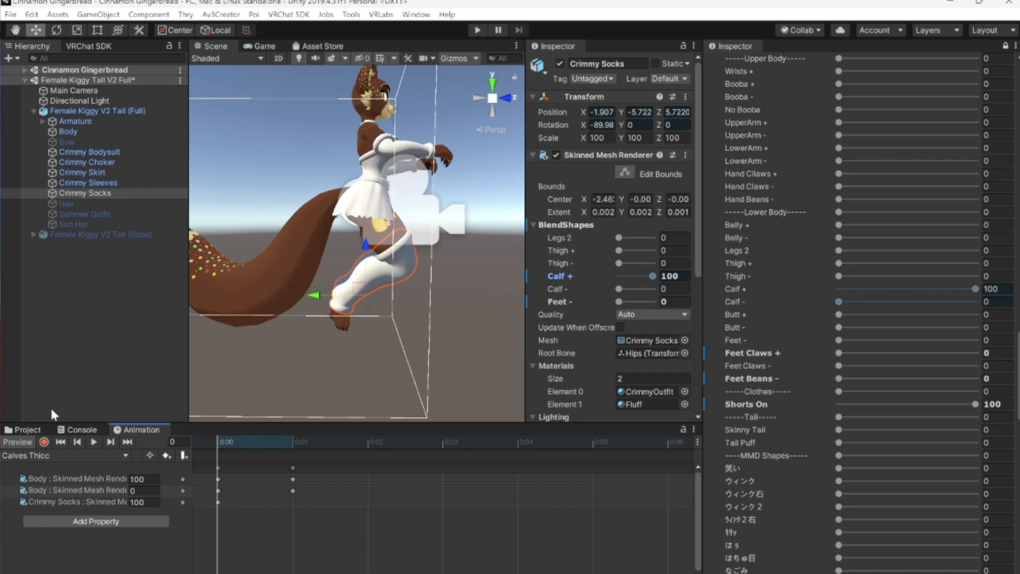
pyautogui.moveTo(54, 455)
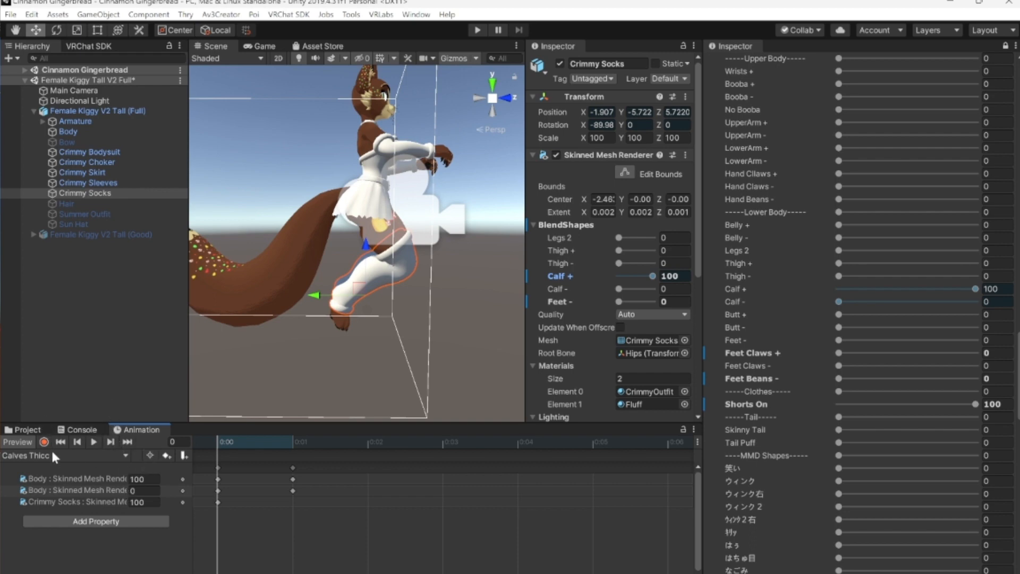
pyautogui.click(71, 455)
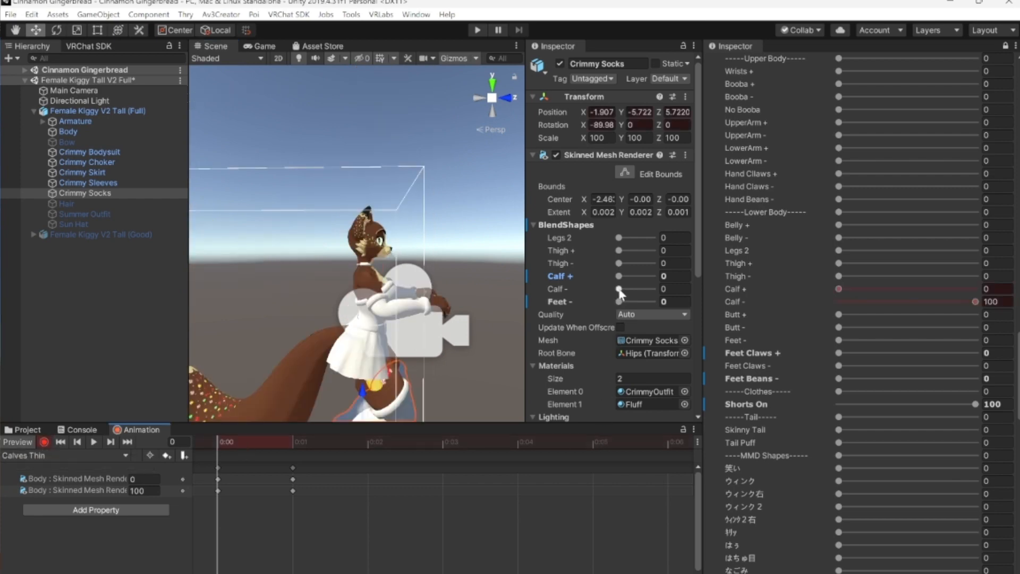
# Drag Crimmy Socks' Calf - slider to 100 in the Calves Thin clip.
pyautogui.moveTo(620, 289); pyautogui.dragTo(654, 289)
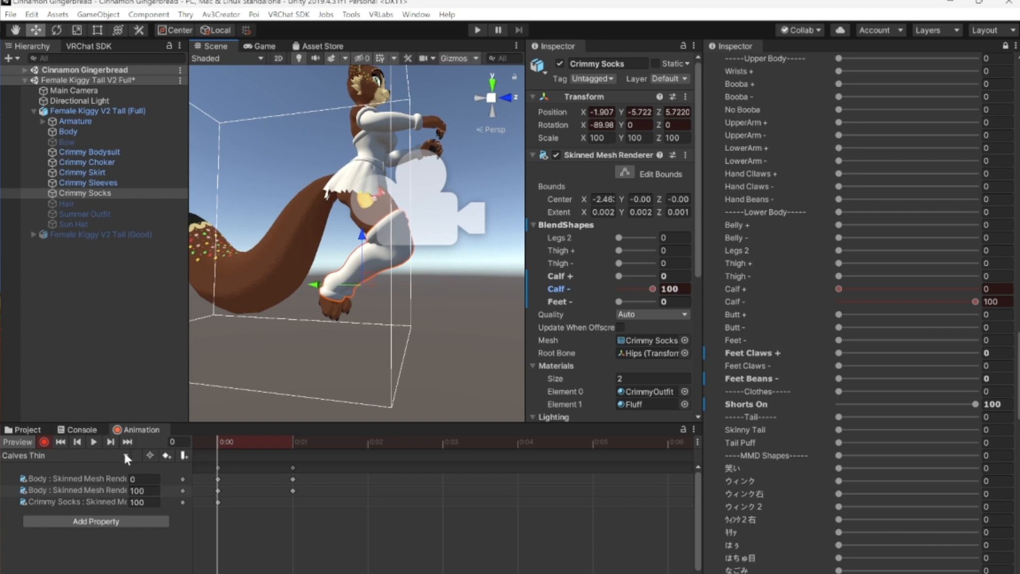
pyautogui.click(126, 455)
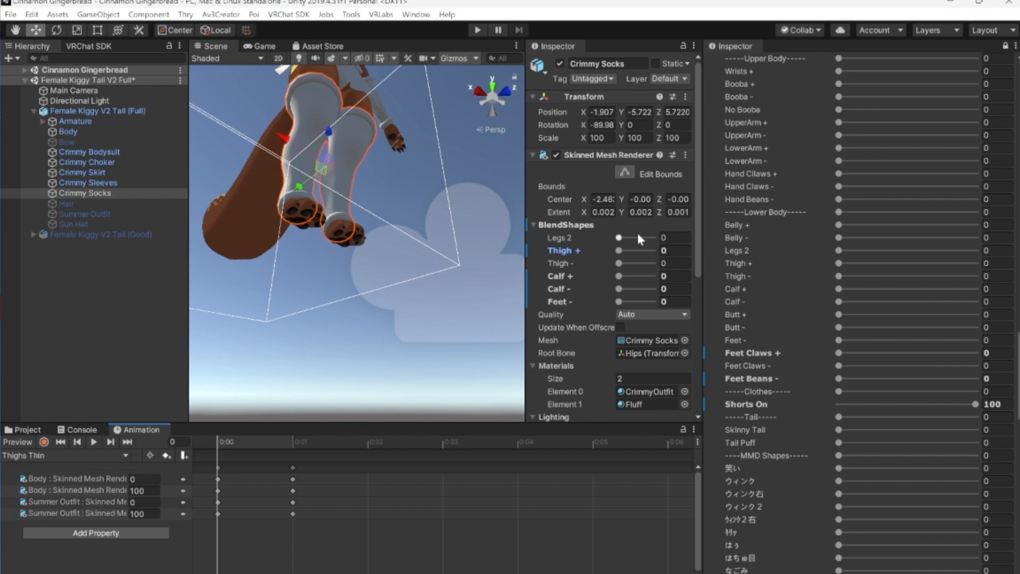
# Record Crimmy Socks' Thigh - shape at 100 in Thighs Thin, then reselect the avatar root.
pyautogui.click(44, 441)
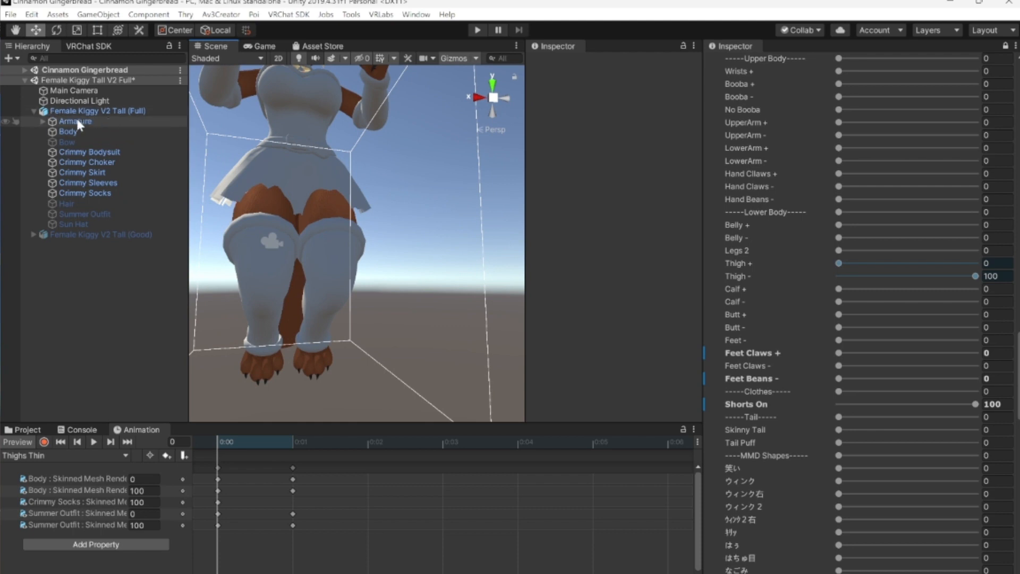
pyautogui.click(98, 111)
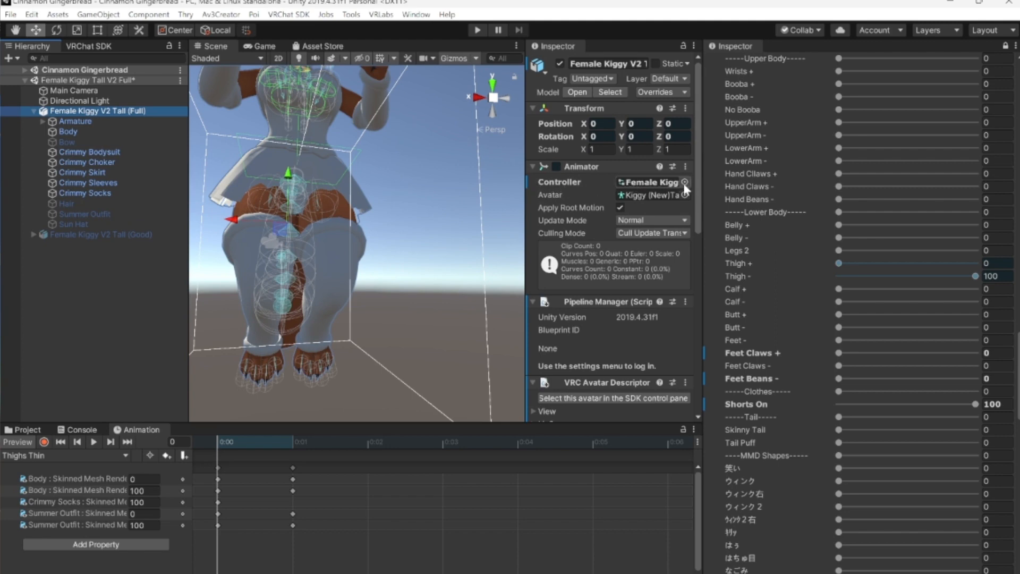
# Clear the Female Kiggy V2 Tall avatar's Animator controller to None.
pyautogui.click(684, 182)
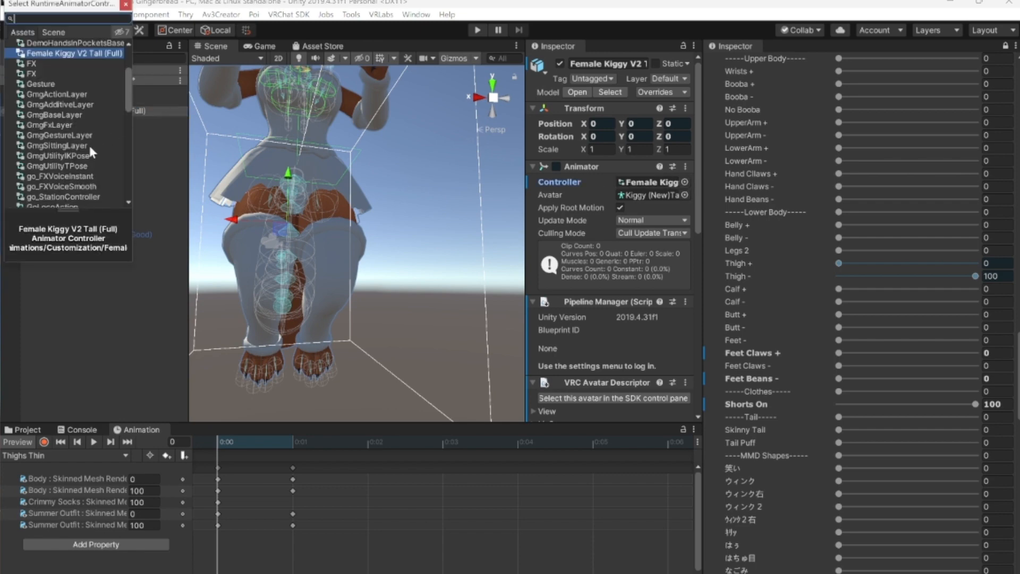
pyautogui.click(35, 44)
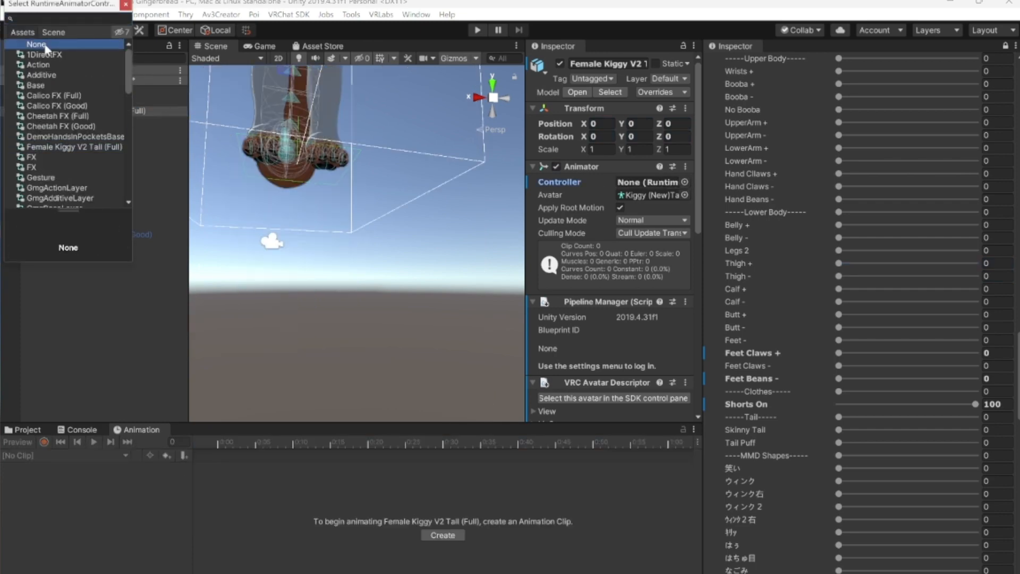
pyautogui.click(36, 45)
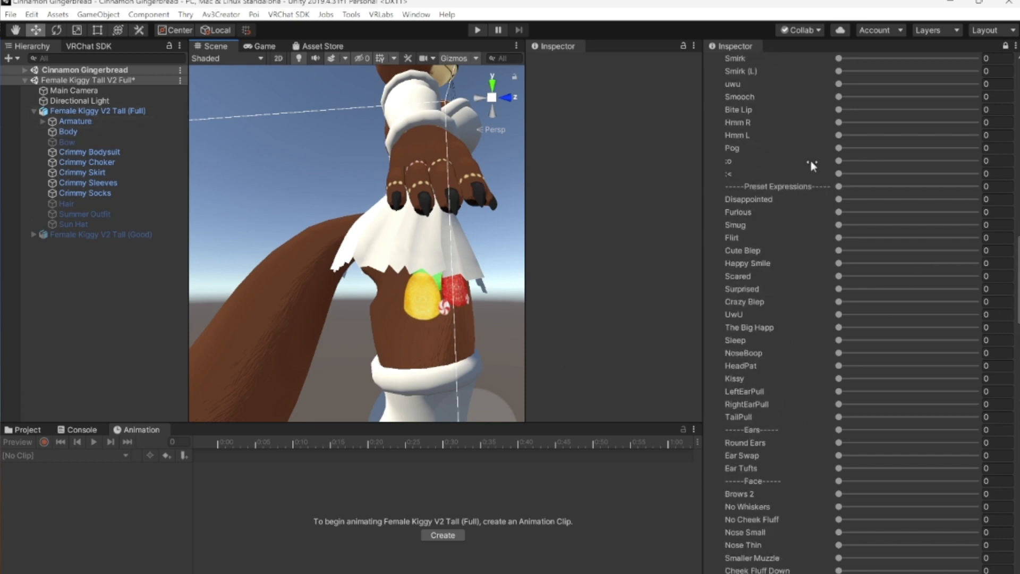
# Select the Body mesh and close the duplicate Inspector tab.
pyautogui.click(67, 132)
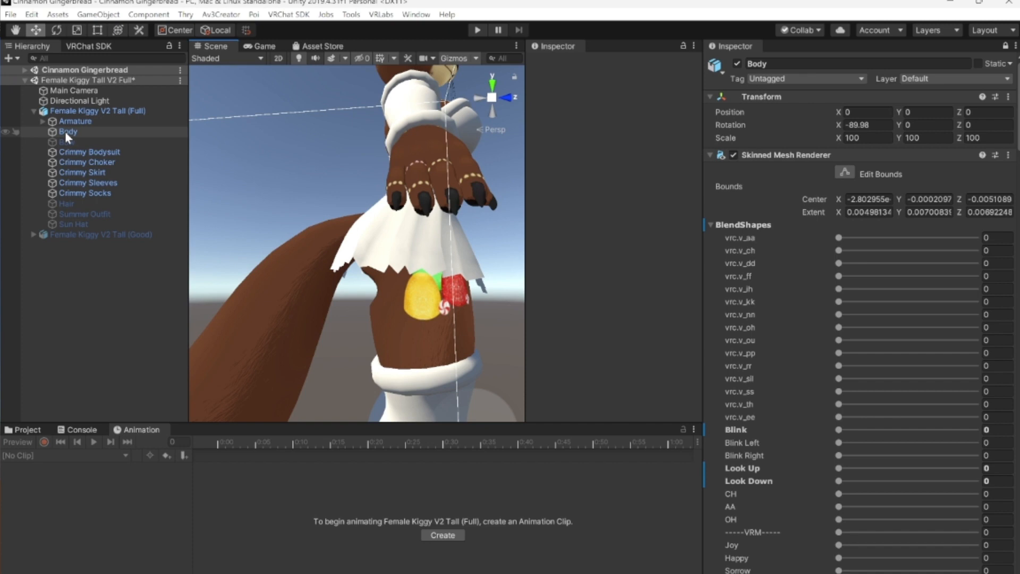
pyautogui.click(68, 131)
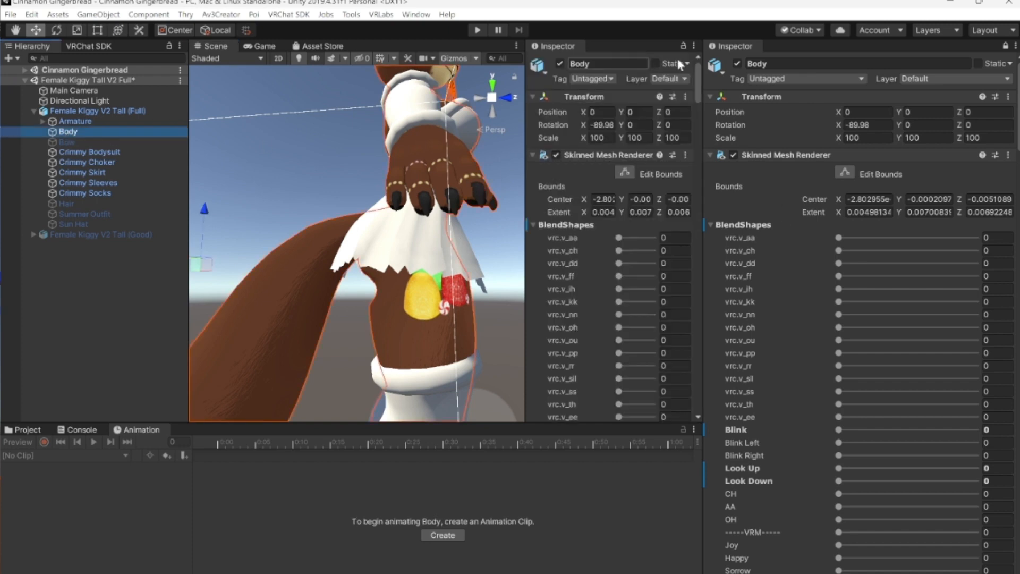
pyautogui.click(693, 46)
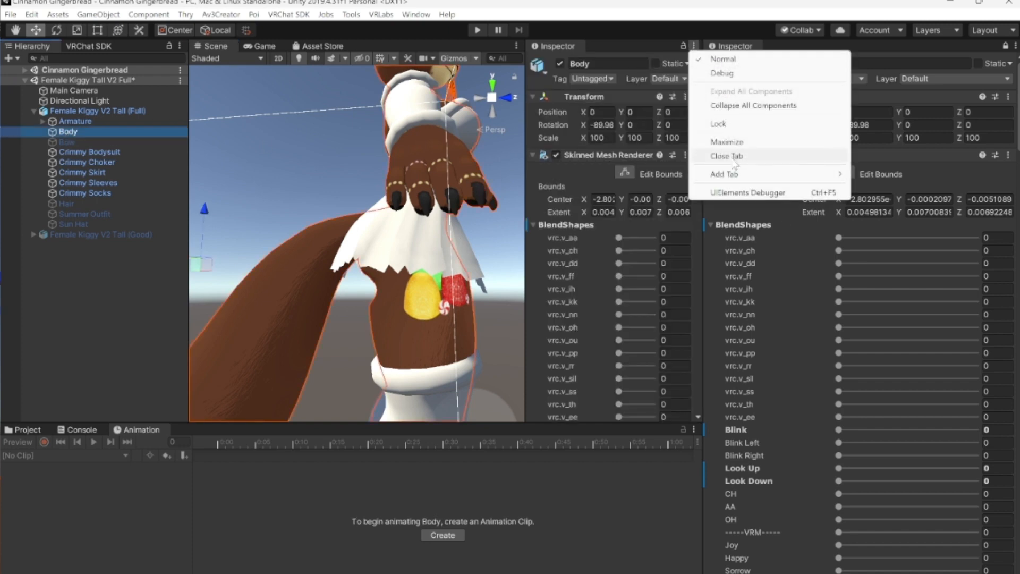
pyautogui.click(726, 156)
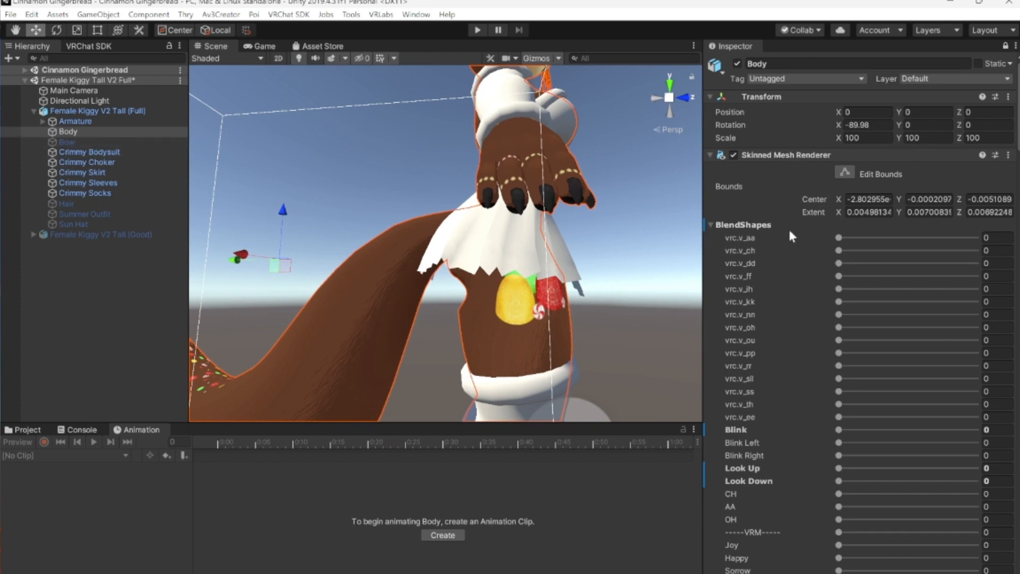
# Set Body's Shorts On blend shape to 100, then select the Summer Outfit object.
pyautogui.scroll(-3)
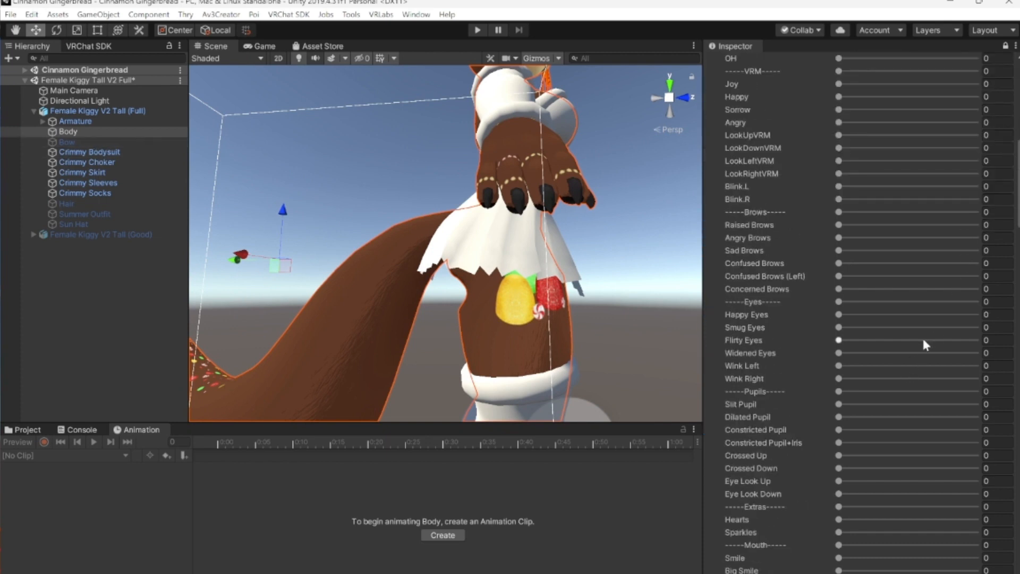
pyautogui.scroll(-3)
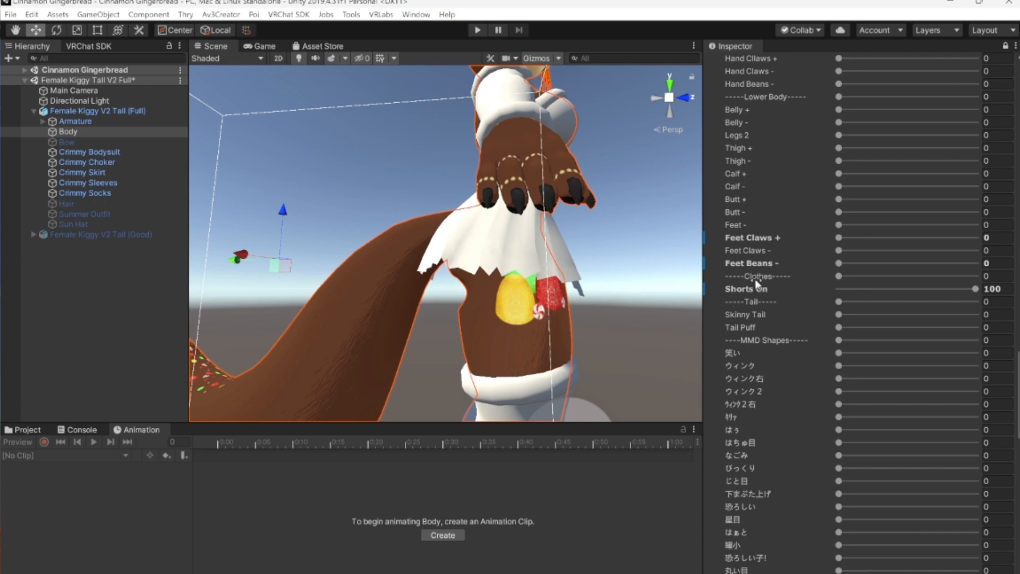
pyautogui.moveTo(473, 309)
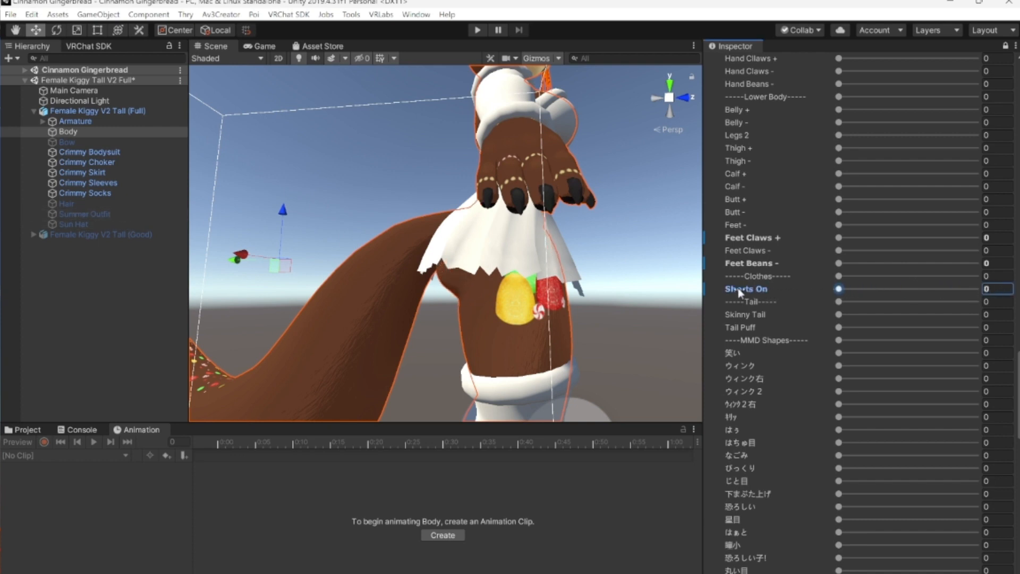
pyautogui.moveTo(799, 353)
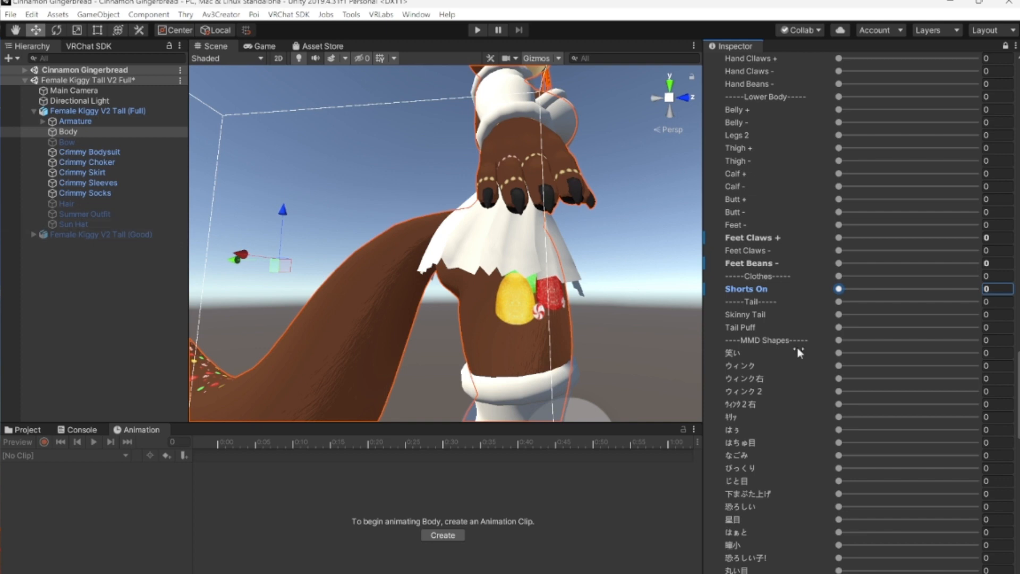
pyautogui.moveTo(840, 288); pyautogui.dragTo(974, 288)
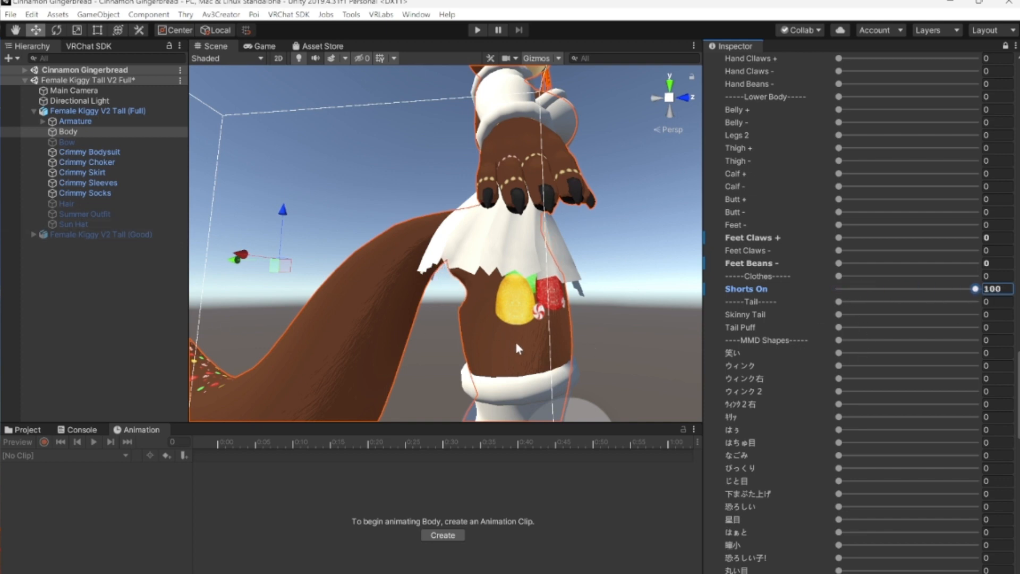
pyautogui.moveTo(650, 264)
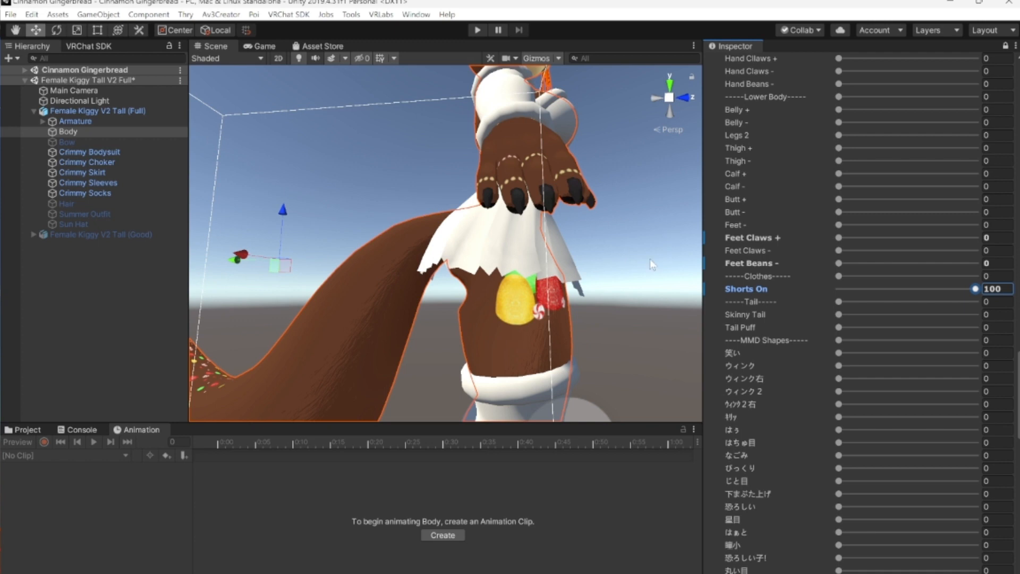
pyautogui.moveTo(495, 357)
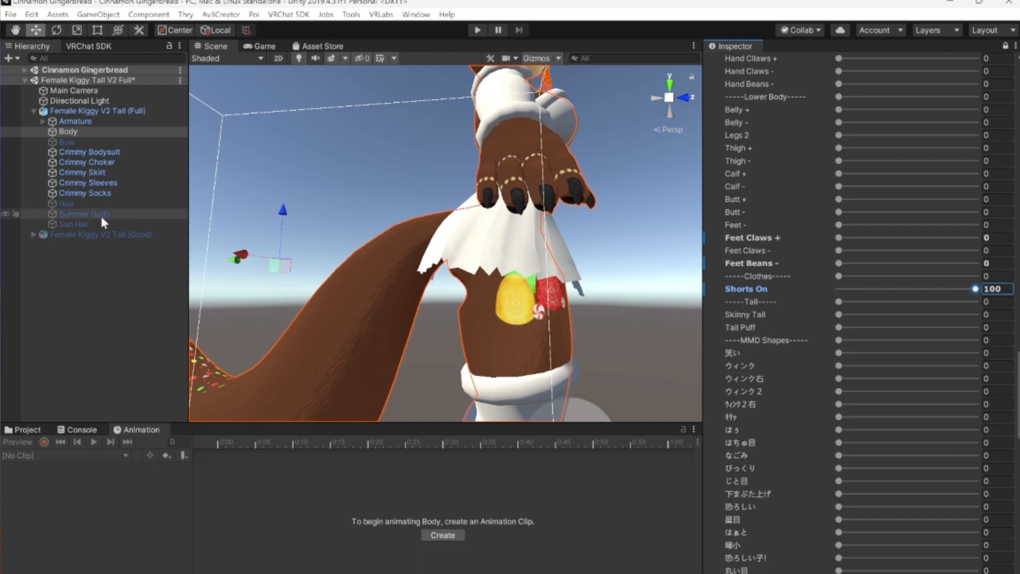
pyautogui.click(84, 215)
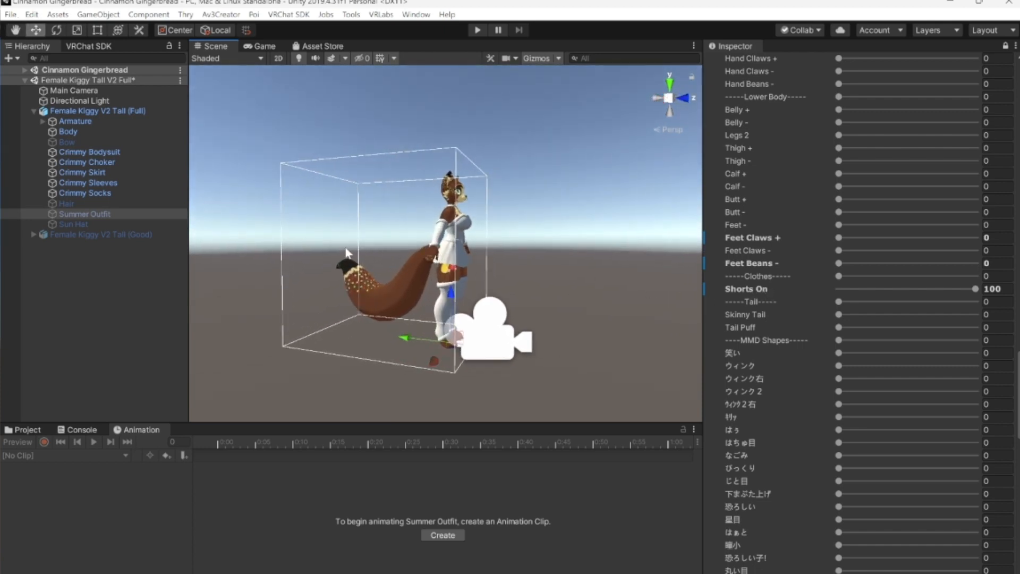
pyautogui.moveTo(342, 249)
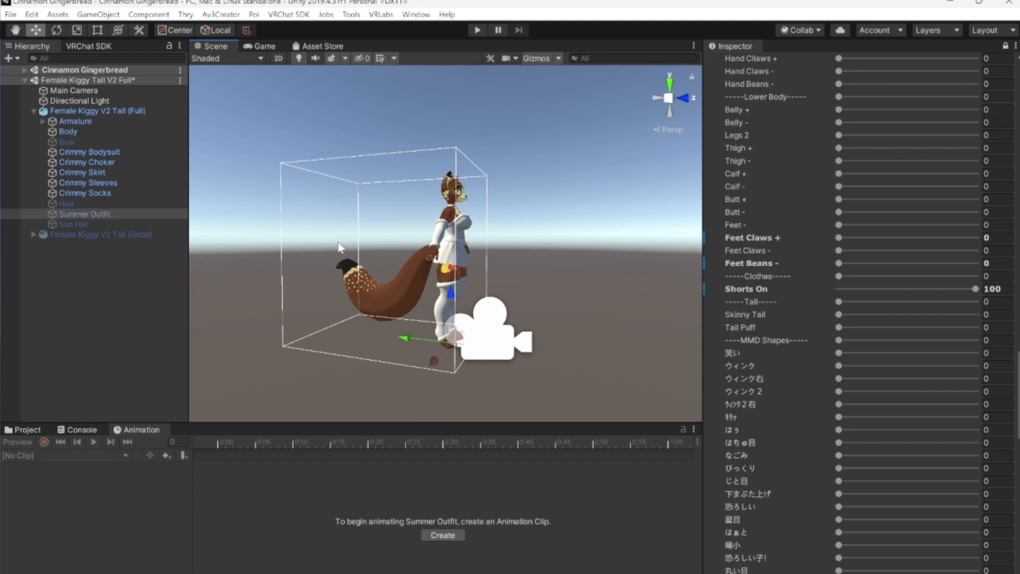
pyautogui.moveTo(585, 339)
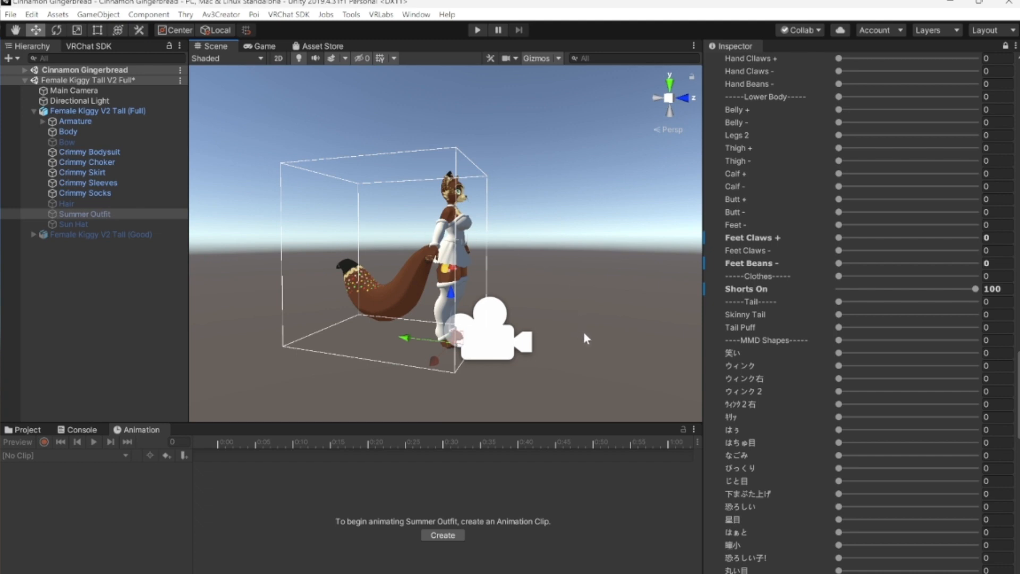